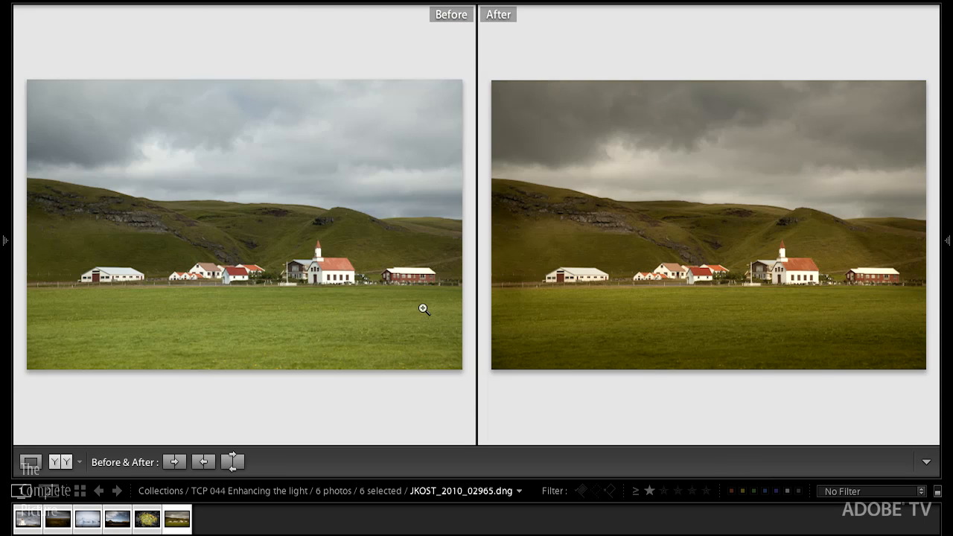
mouse_move(149, 383)
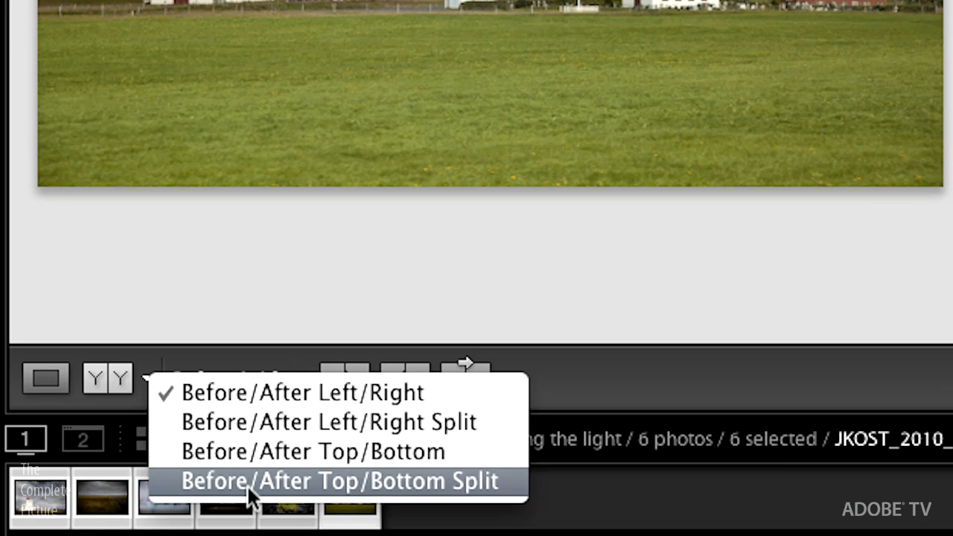
mouse_move(264, 383)
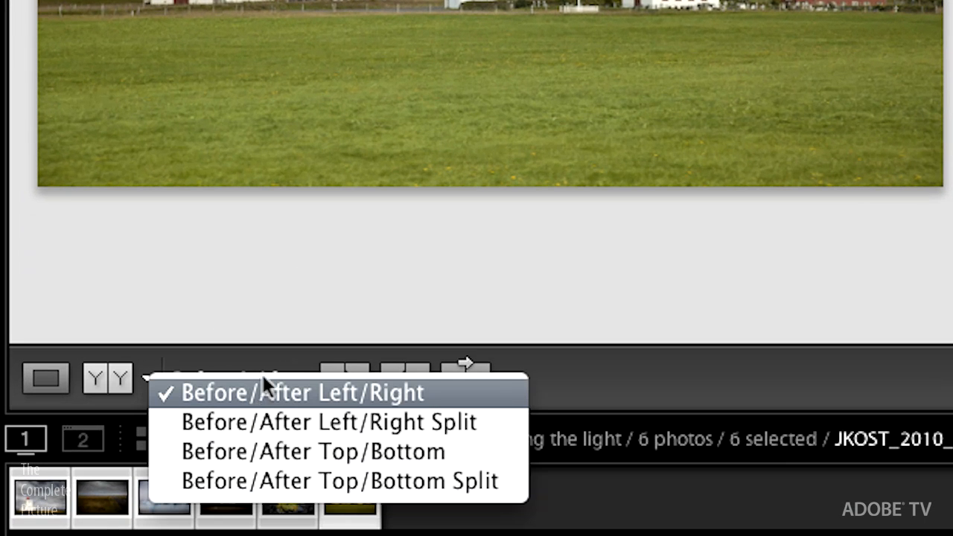
- Keep the farm photo's Before/After panes side by side, then select JKOST_2010_03336.dng
click(301, 393)
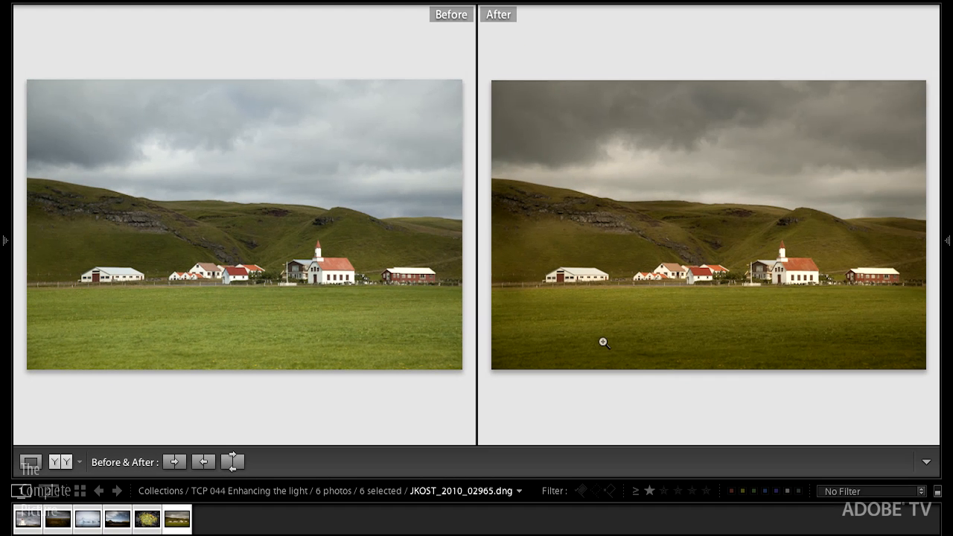
mouse_move(336, 393)
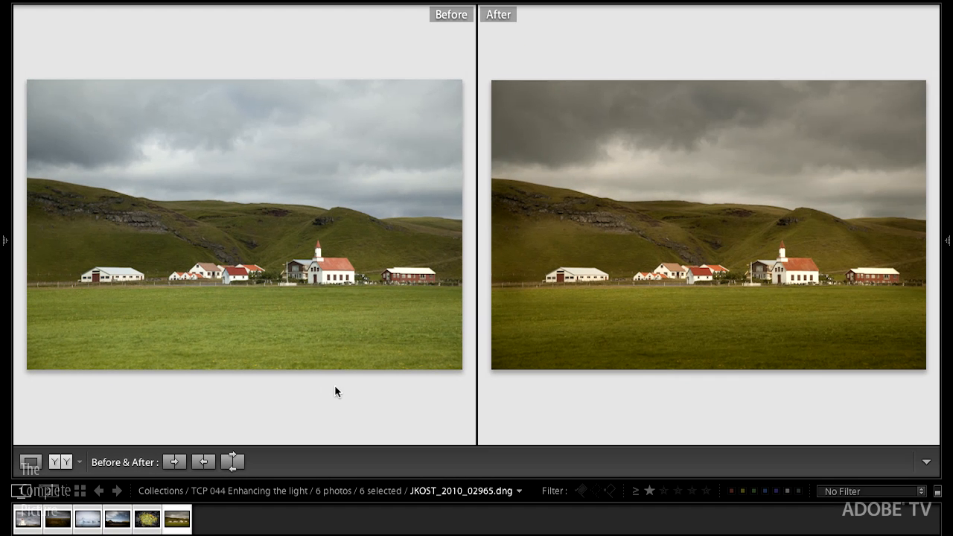
mouse_move(483, 438)
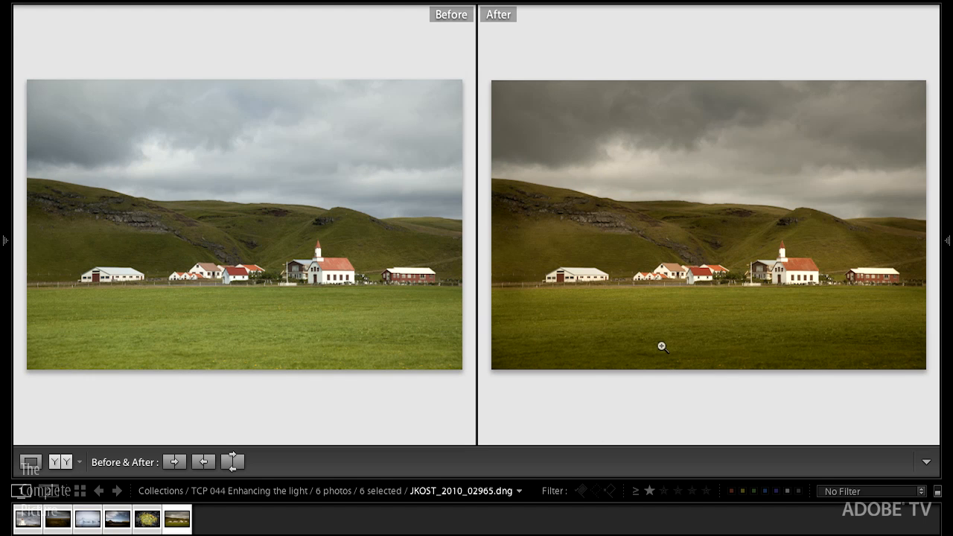
mouse_move(647, 349)
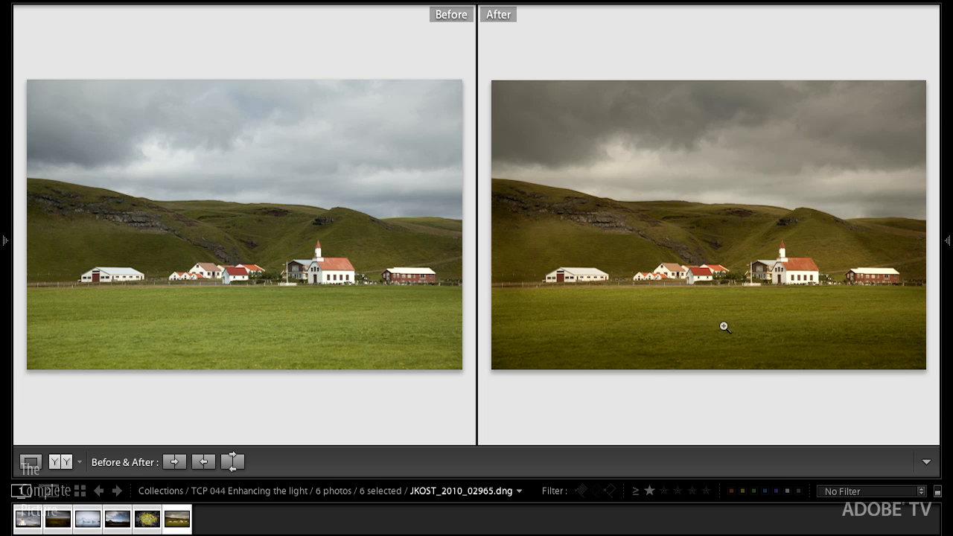
mouse_move(719, 103)
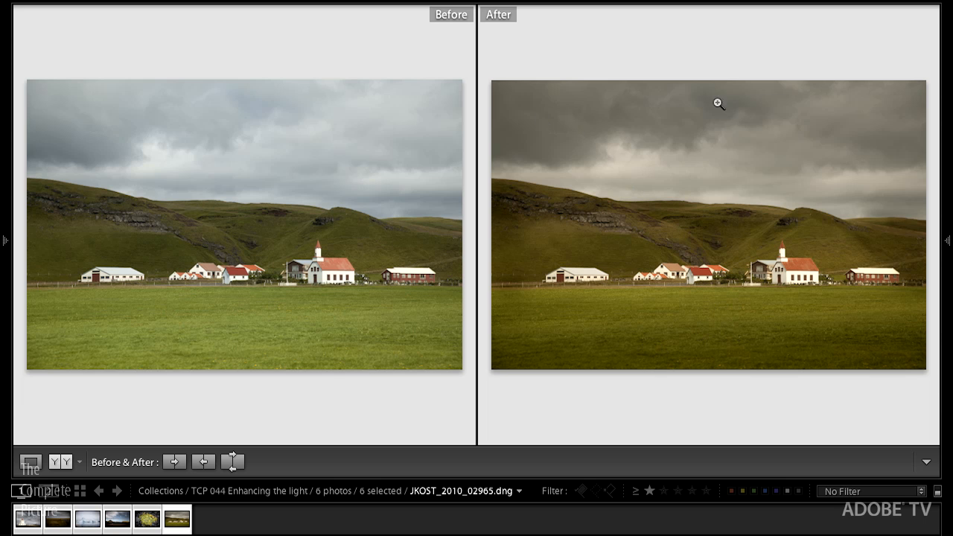
mouse_move(559, 371)
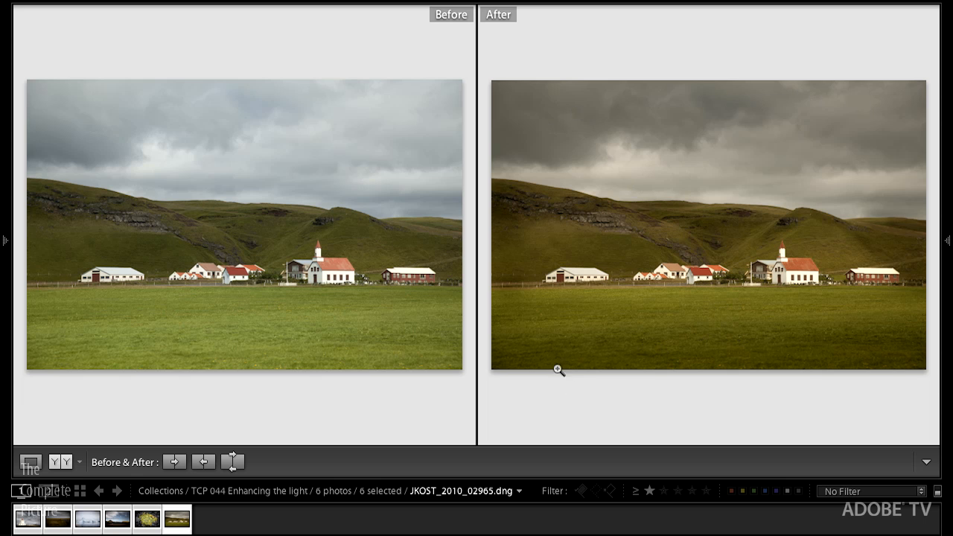
mouse_move(557, 367)
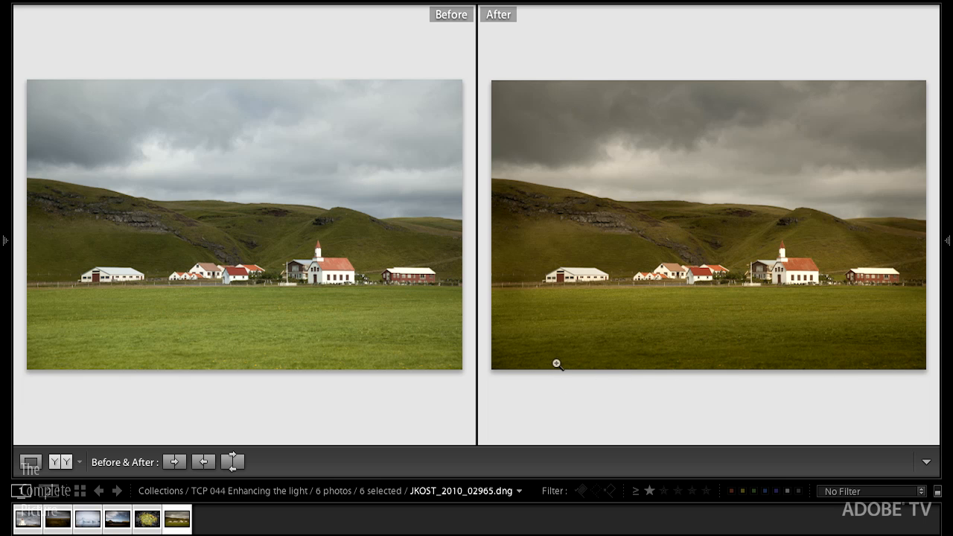
mouse_move(787, 340)
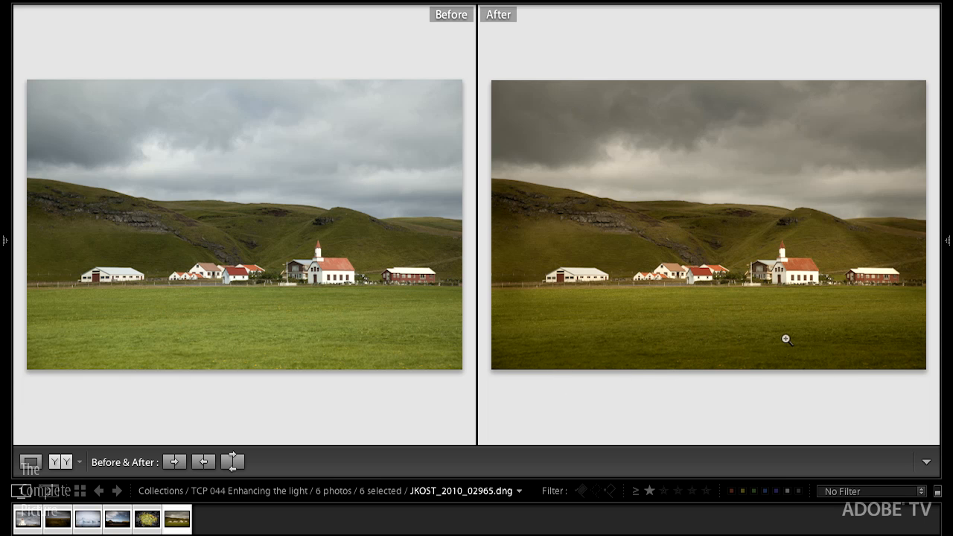
mouse_move(772, 353)
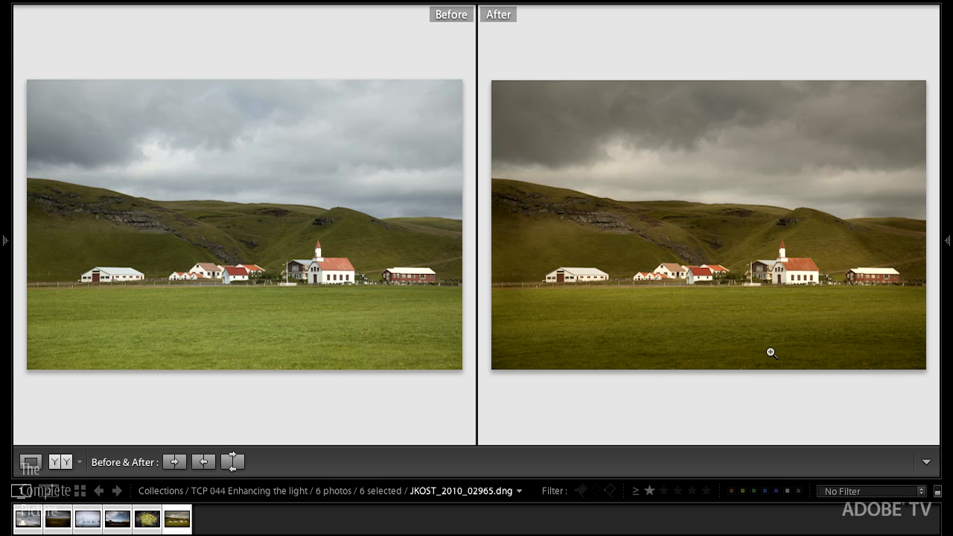
mouse_move(918, 245)
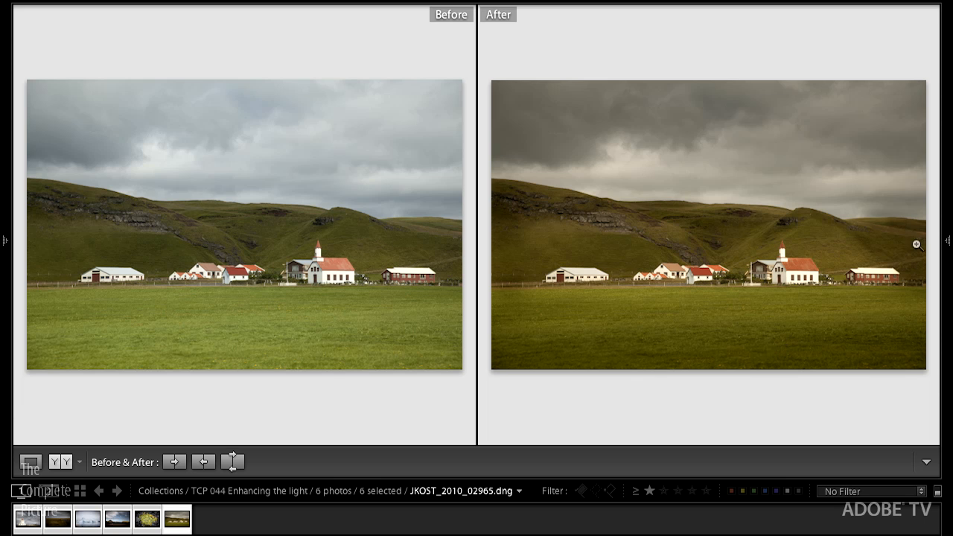
mouse_move(513, 283)
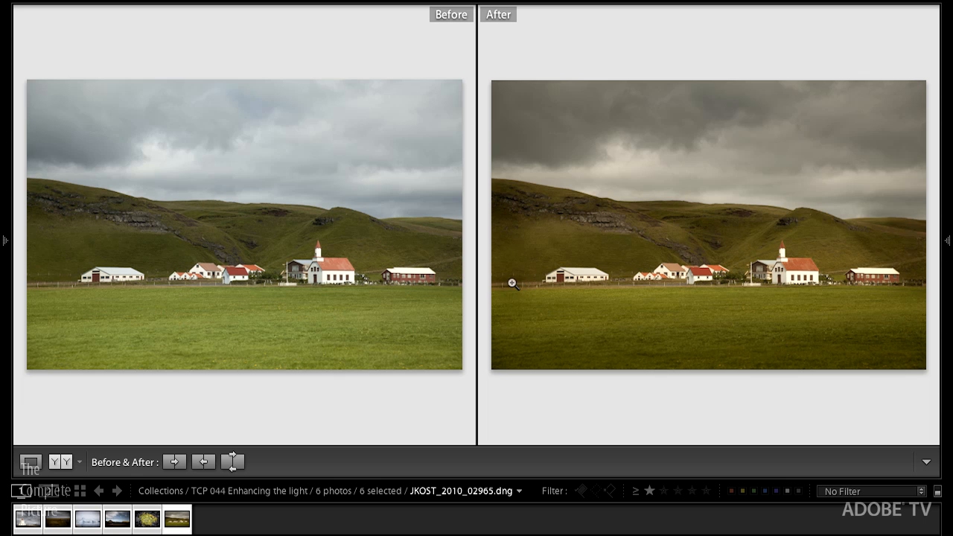
mouse_move(594, 274)
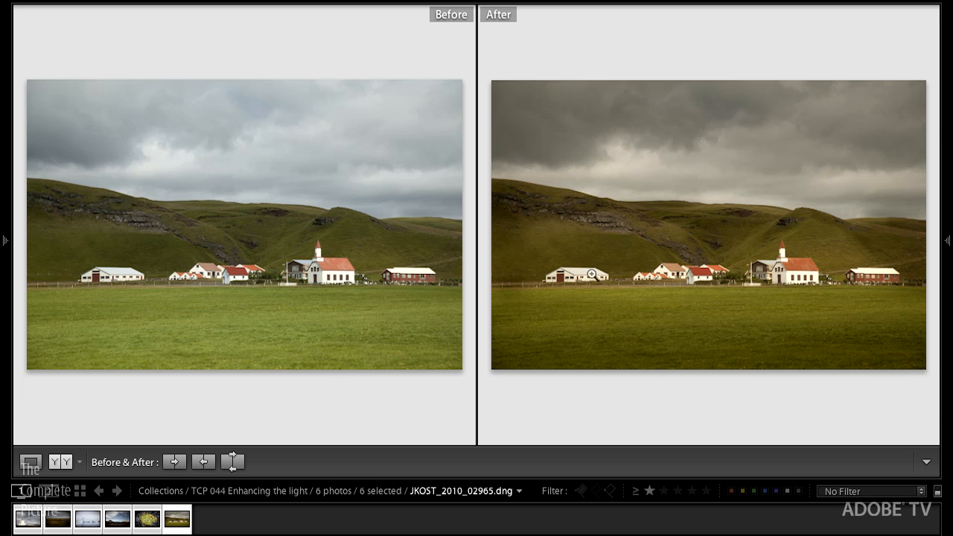
mouse_move(792, 226)
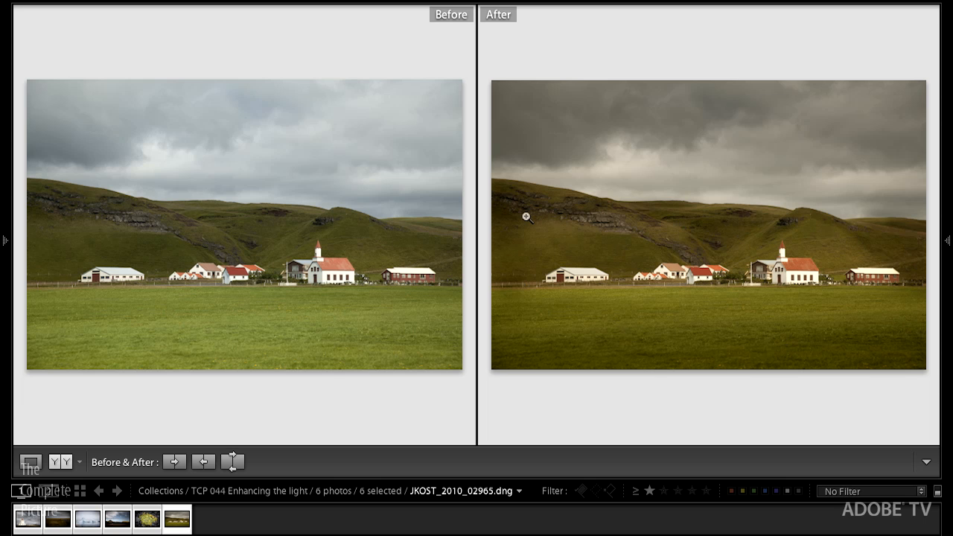
mouse_move(551, 230)
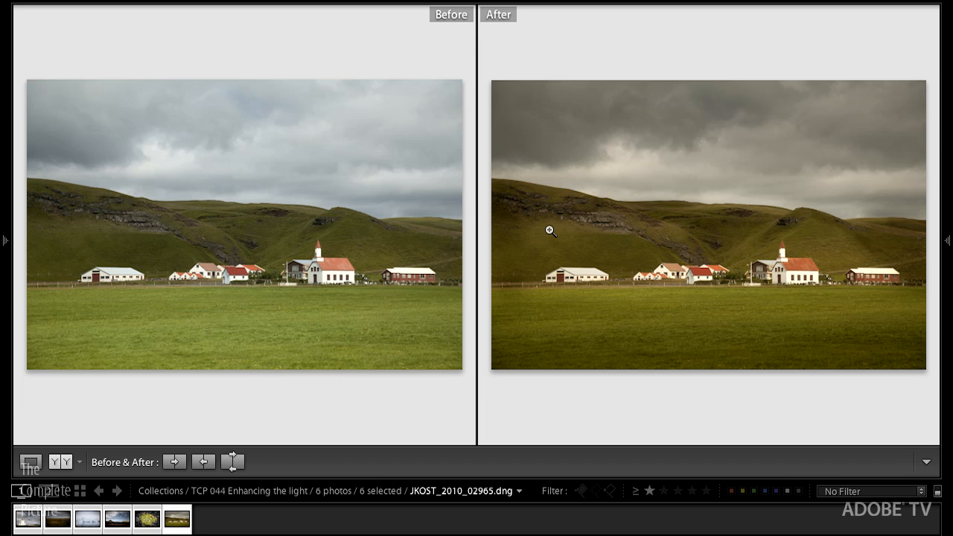
click(57, 520)
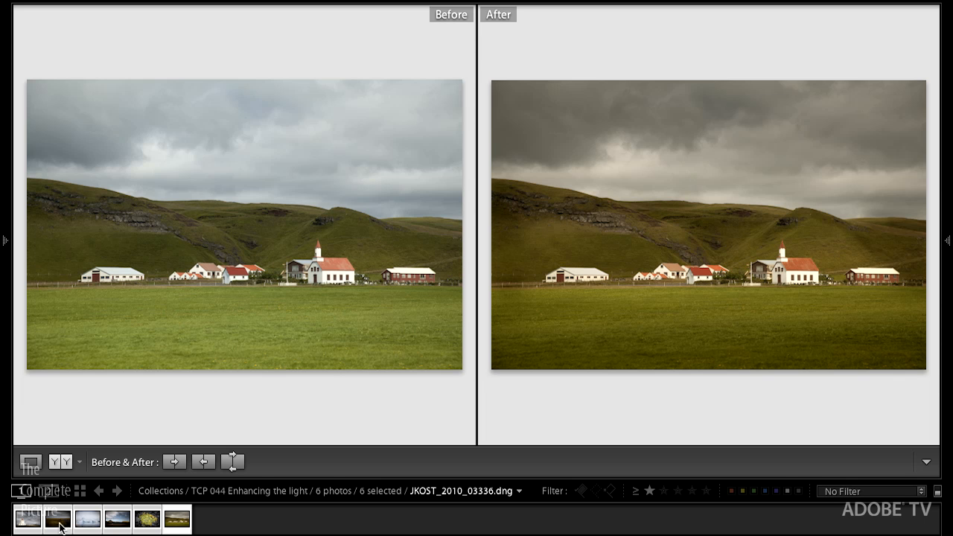
- Load the lighthouse photo to compare its darker, dramatic edited sky against the original
click(29, 519)
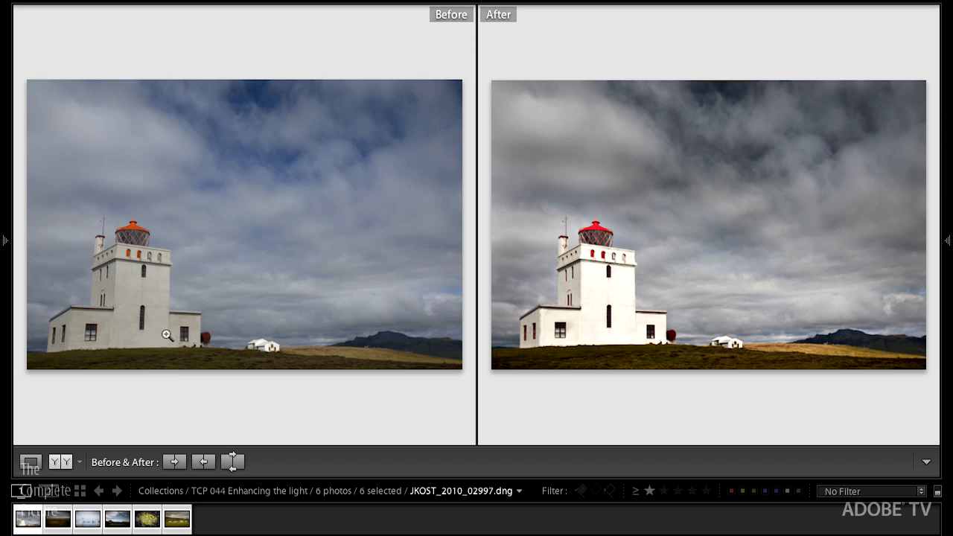
mouse_move(586, 332)
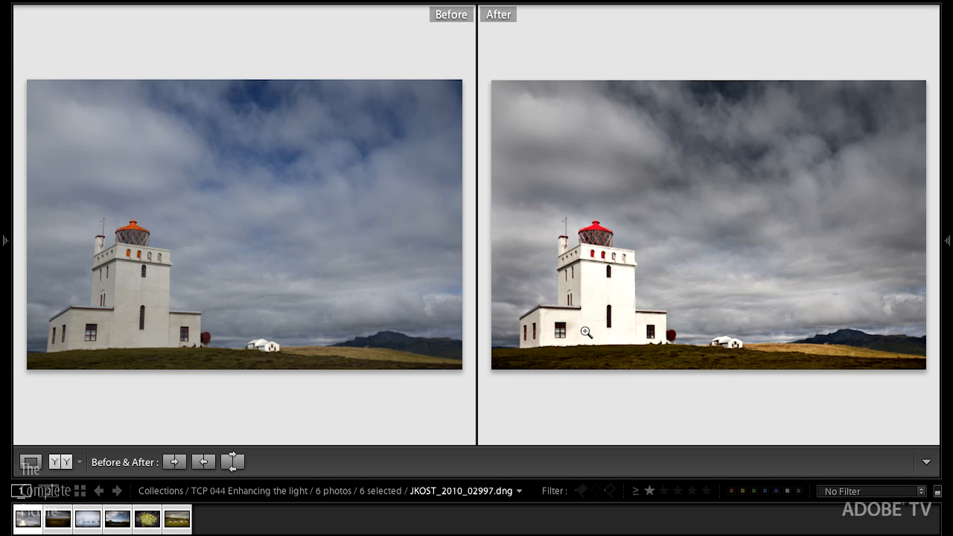
mouse_move(151, 357)
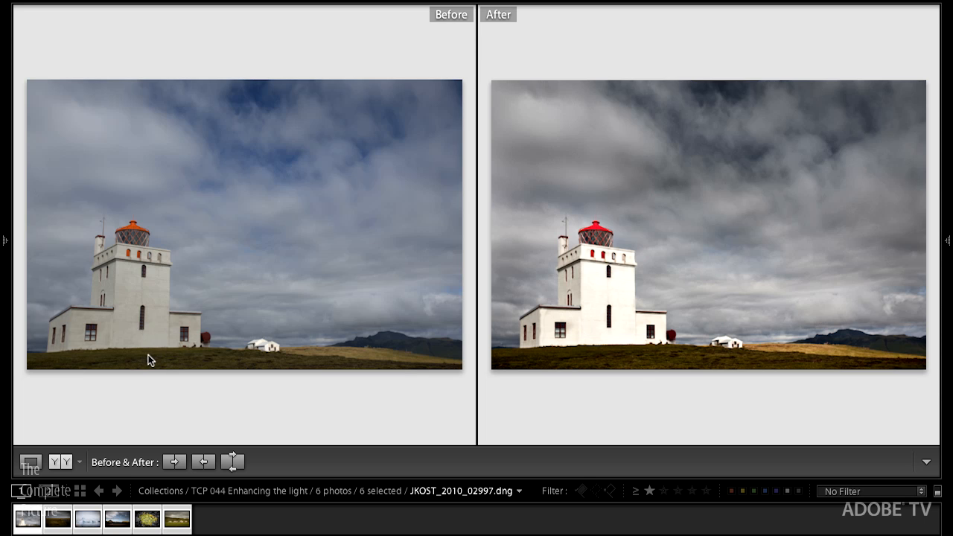
mouse_move(137, 401)
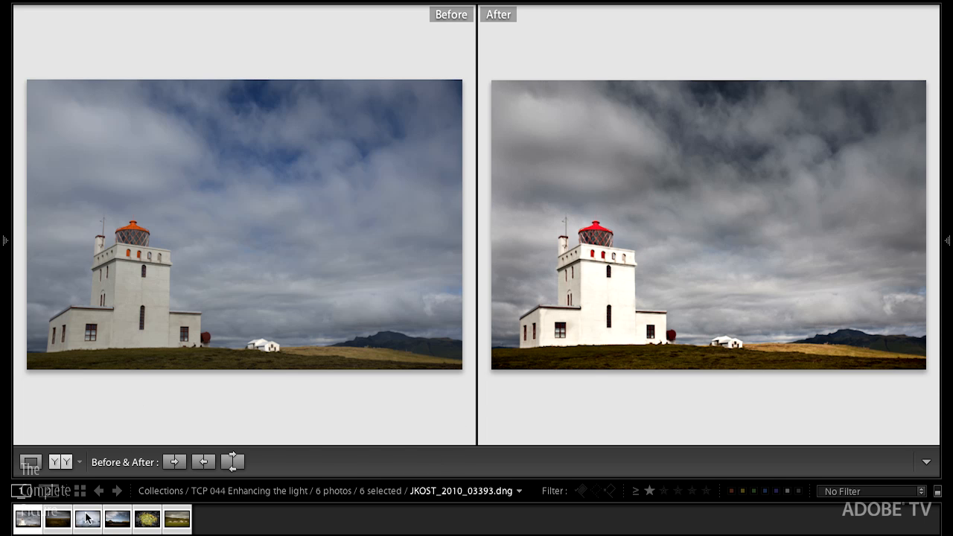
- Review JKOST_2010_03393.dng's graduated-filter darkening on the plain, then pick the iceberg photo
click(57, 519)
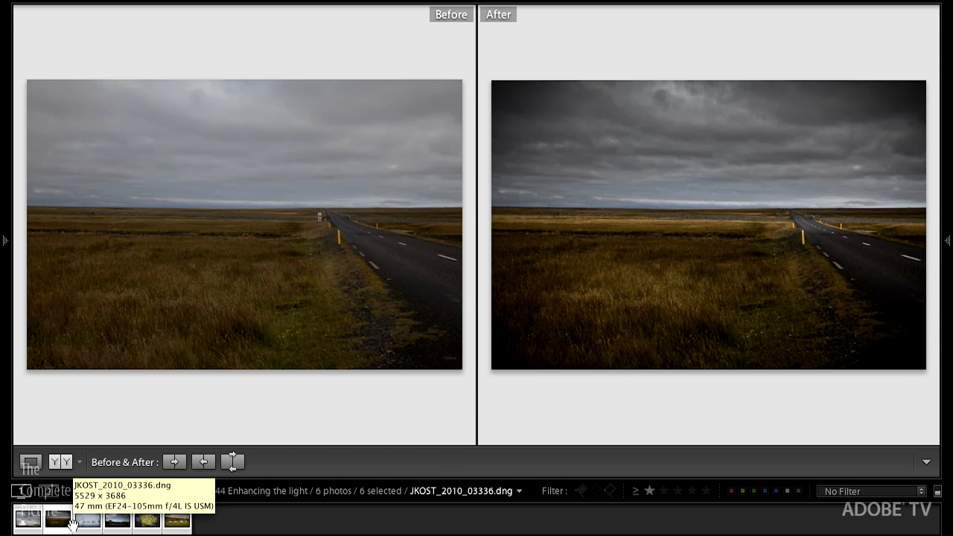
mouse_move(408, 410)
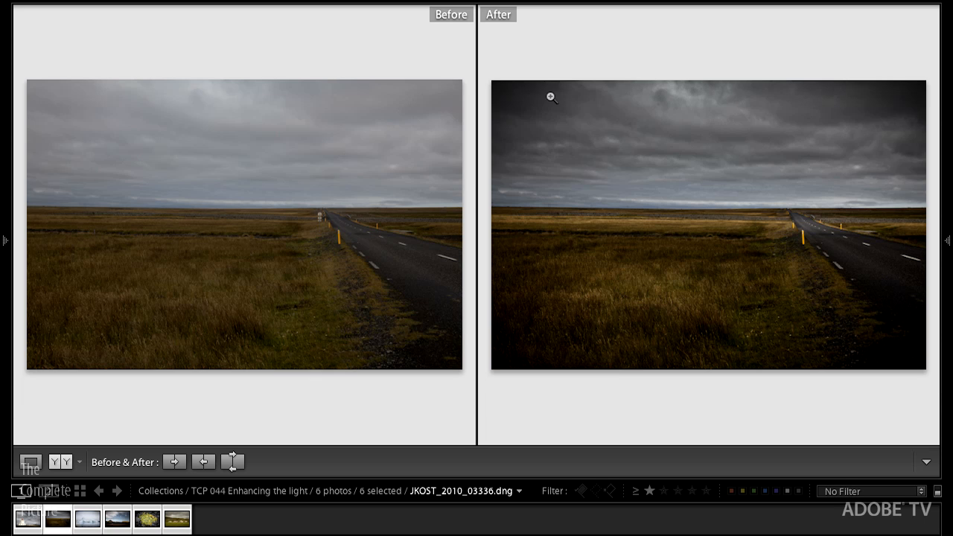
mouse_move(720, 173)
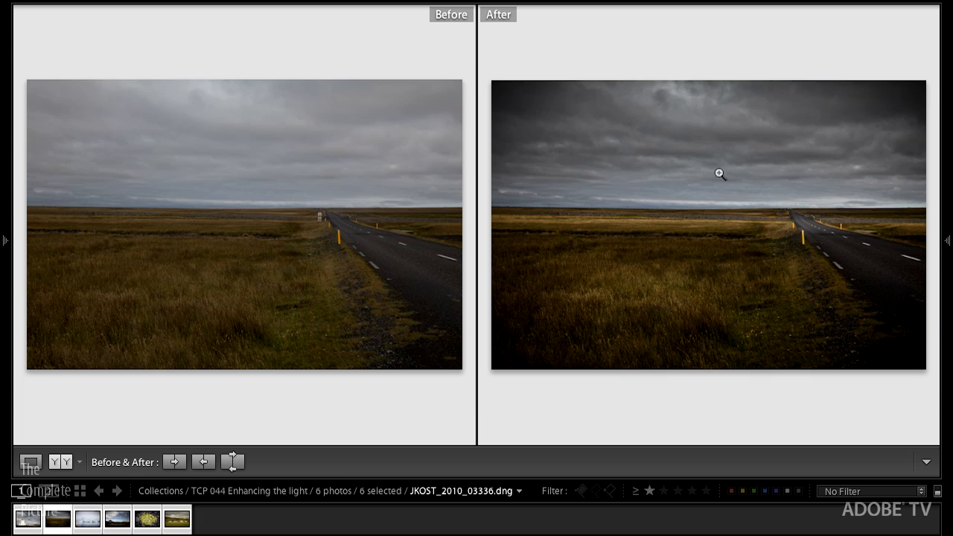
mouse_move(750, 188)
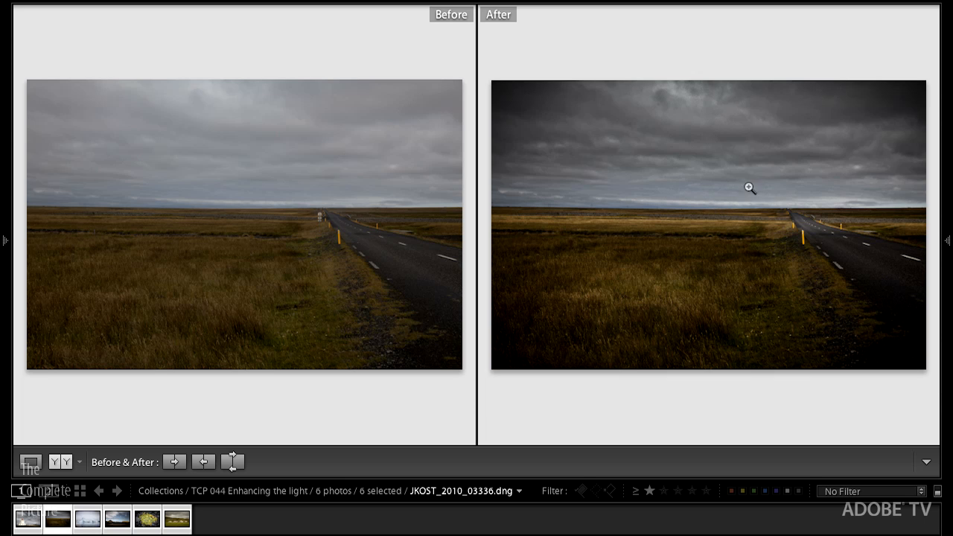
mouse_move(737, 203)
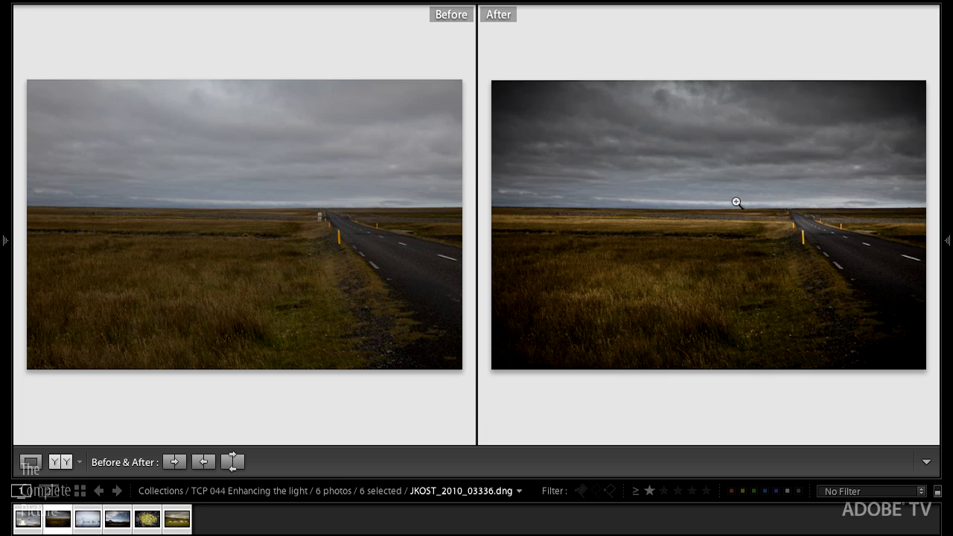
mouse_move(673, 285)
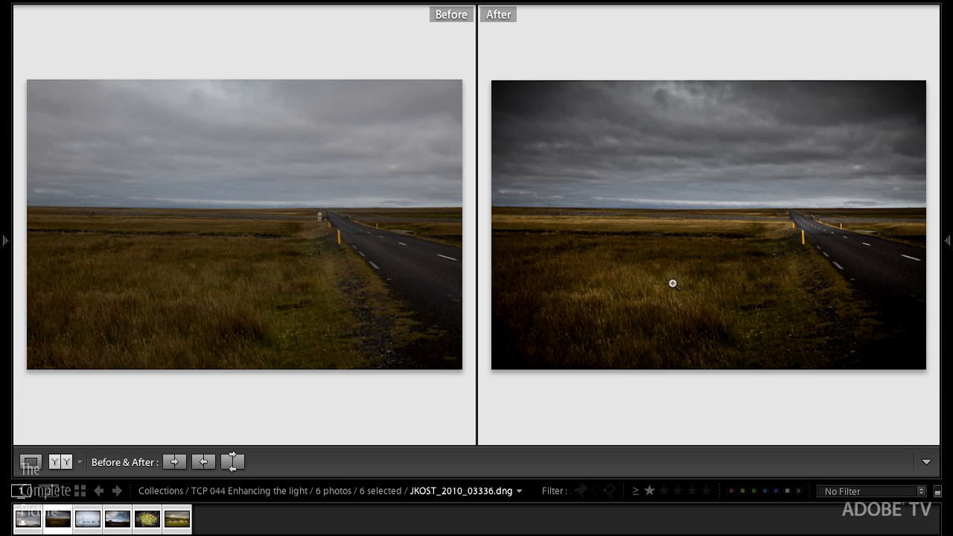
mouse_move(669, 303)
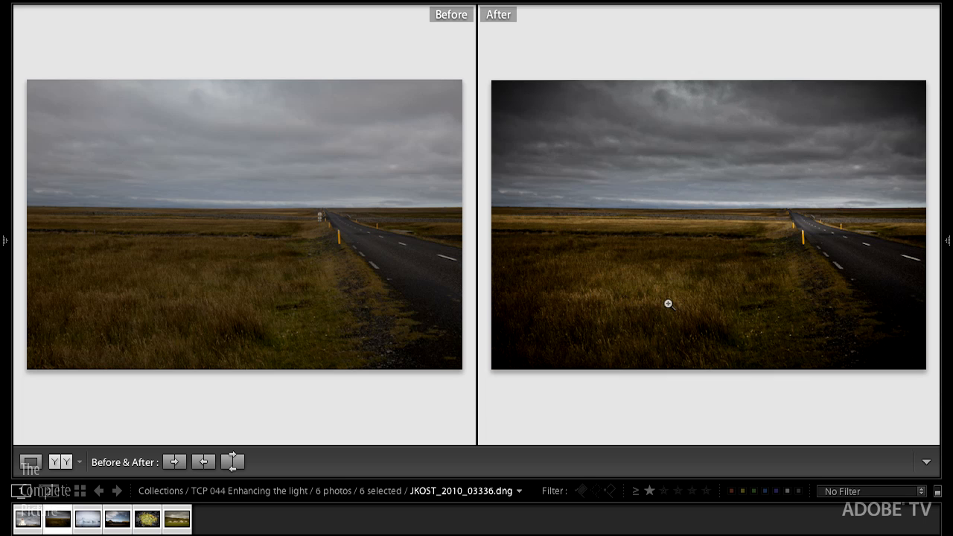
mouse_move(330, 215)
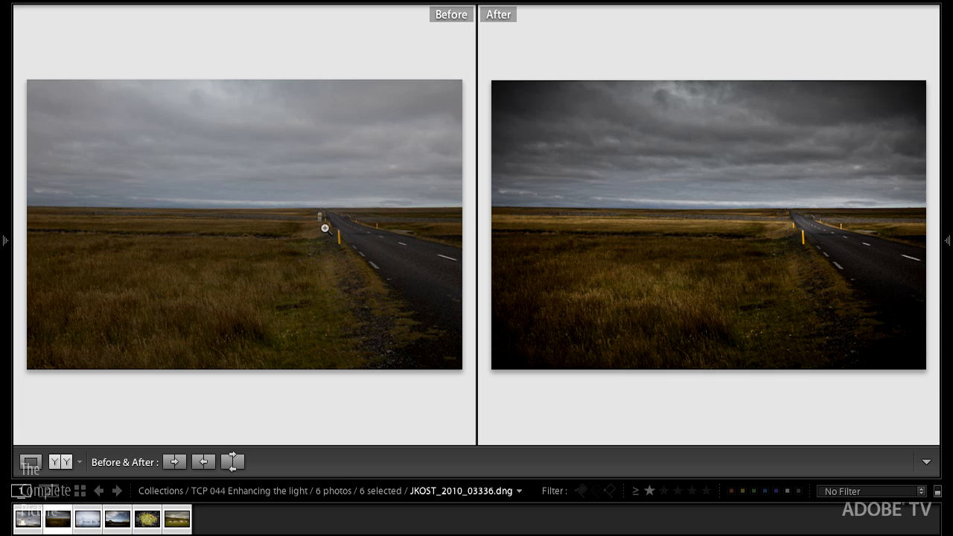
click(87, 519)
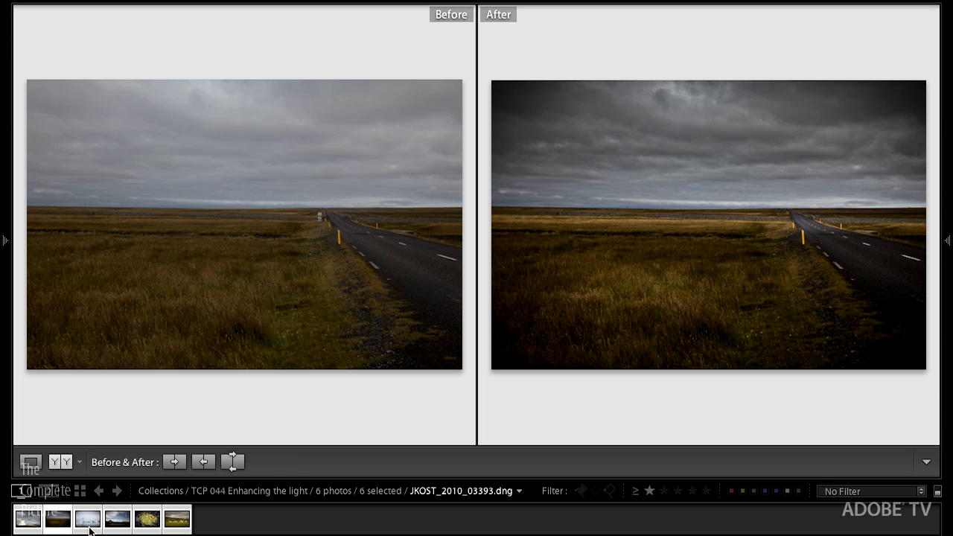
- Show the iceberg photo side by side with its brighter, more detailed edit
click(87, 519)
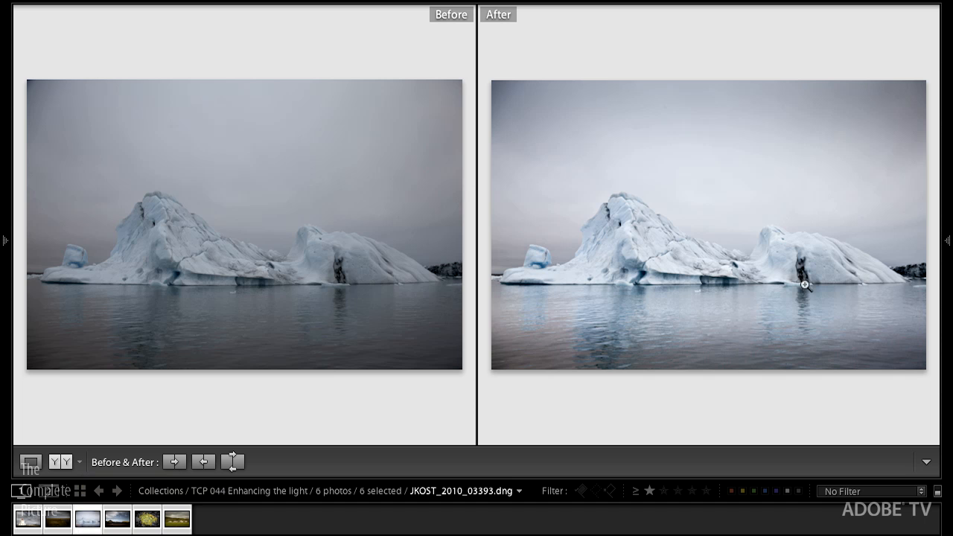
mouse_move(623, 371)
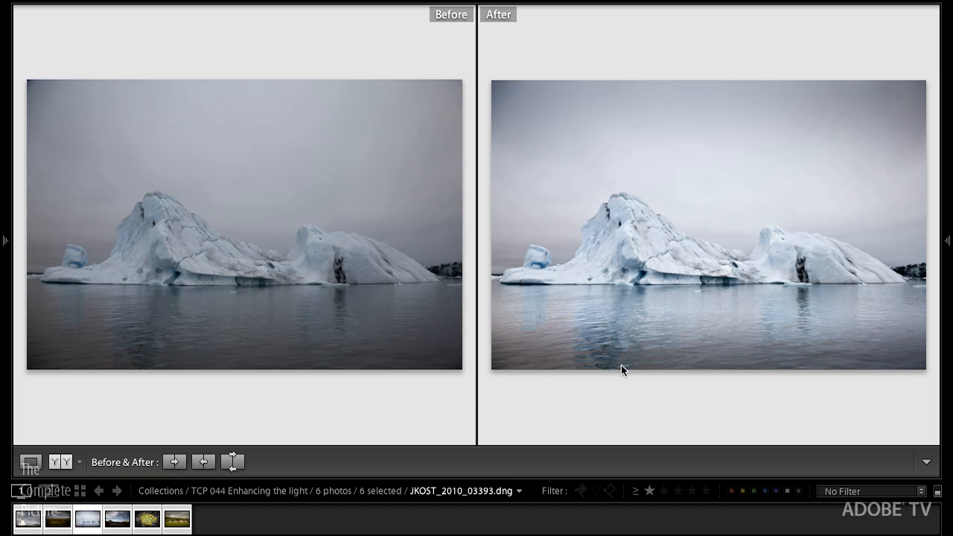
- Review the volcanic desert photo's lifted foreground, then pick plant photo JKOST_2010_03619.dng
click(117, 518)
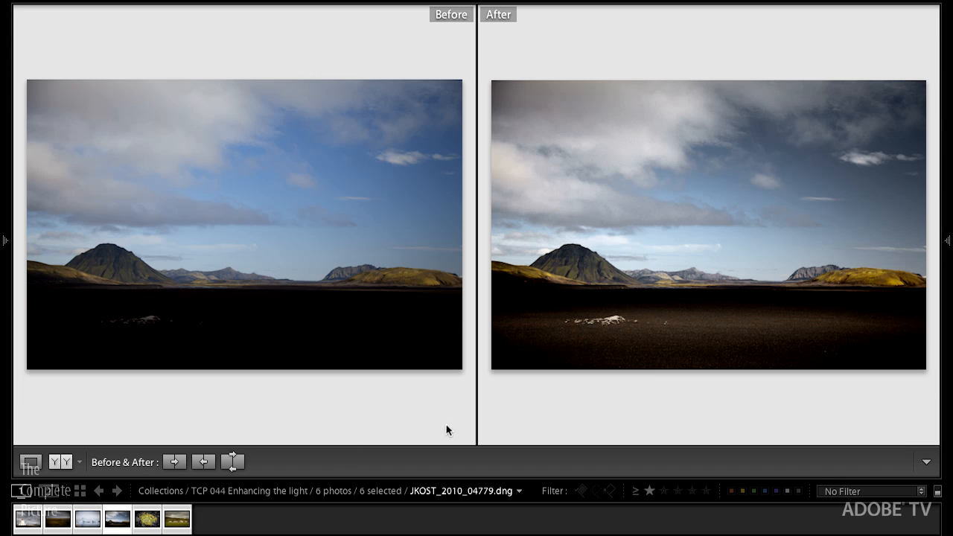
mouse_move(255, 415)
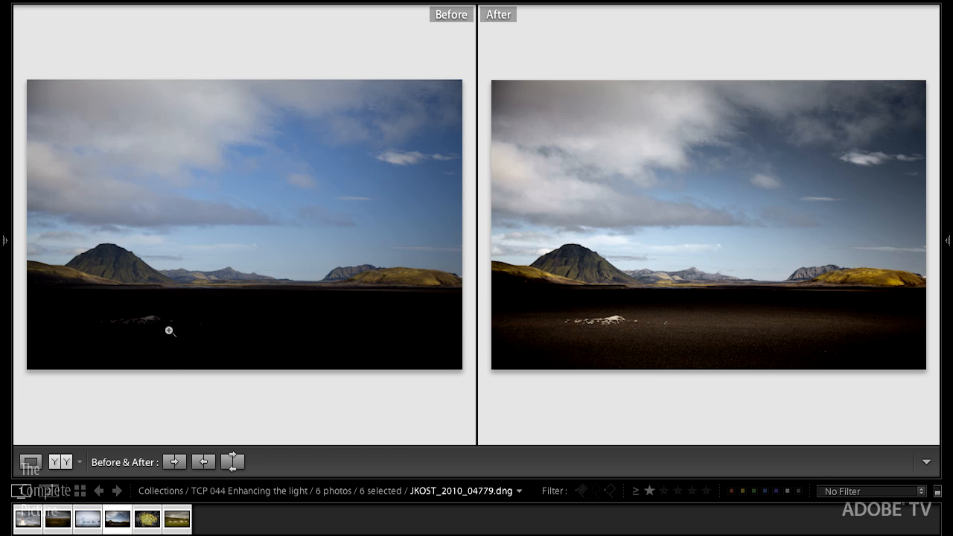
mouse_move(621, 362)
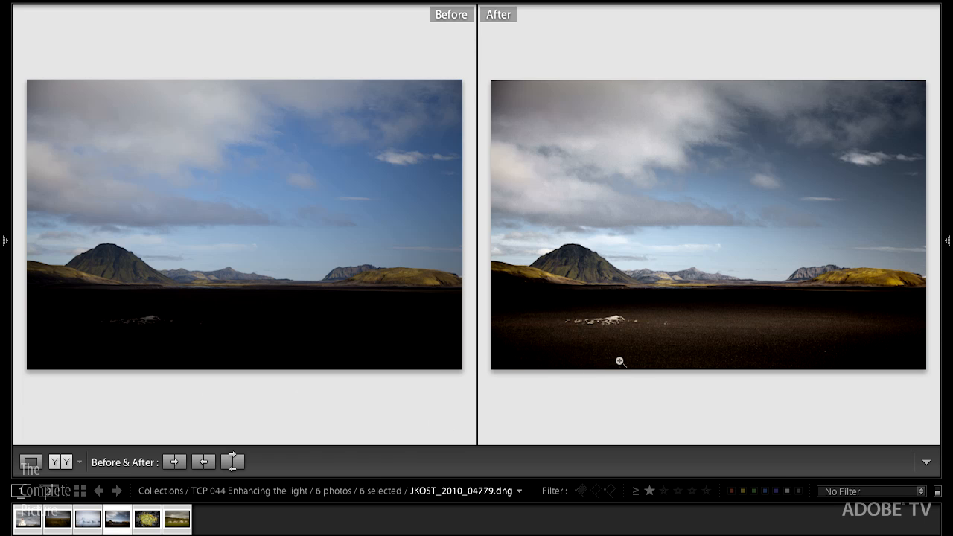
mouse_move(617, 331)
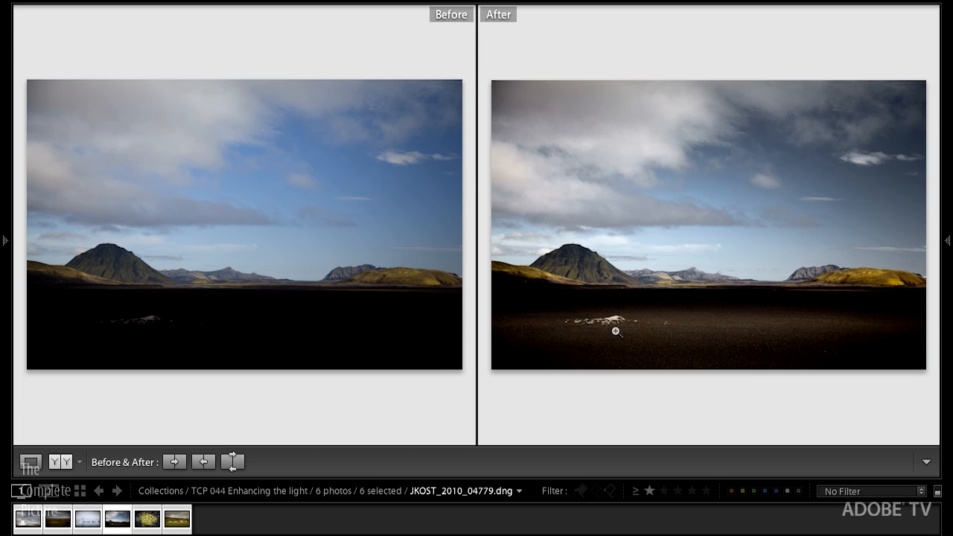
mouse_move(577, 300)
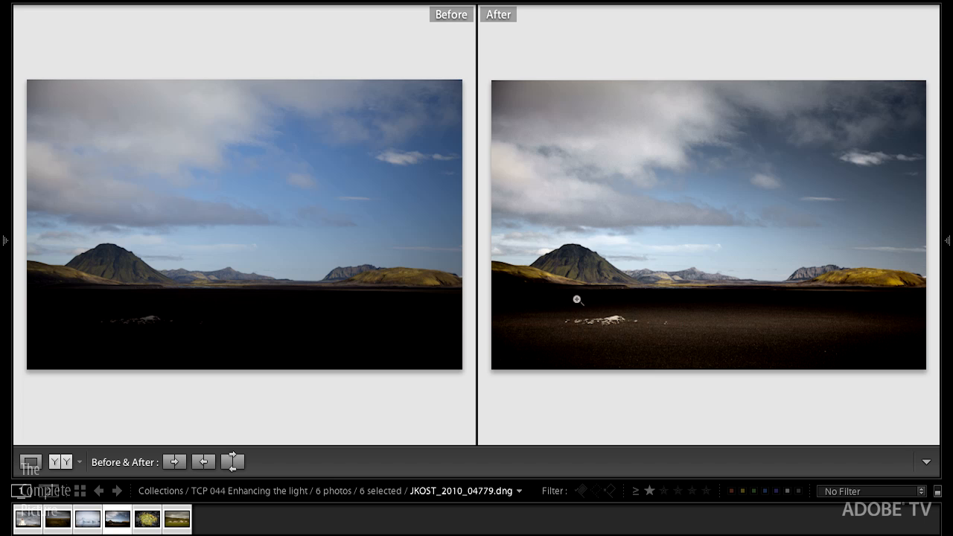
mouse_move(622, 330)
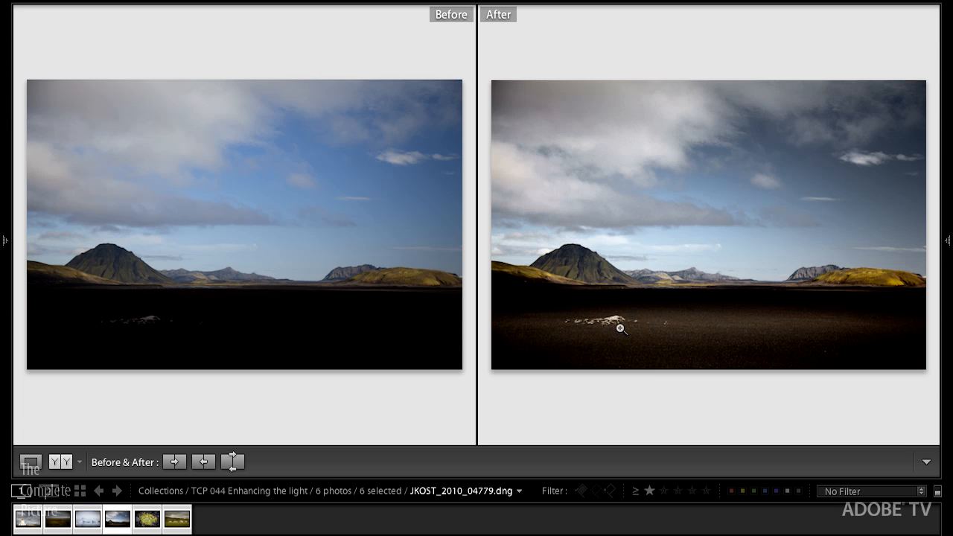
mouse_move(581, 327)
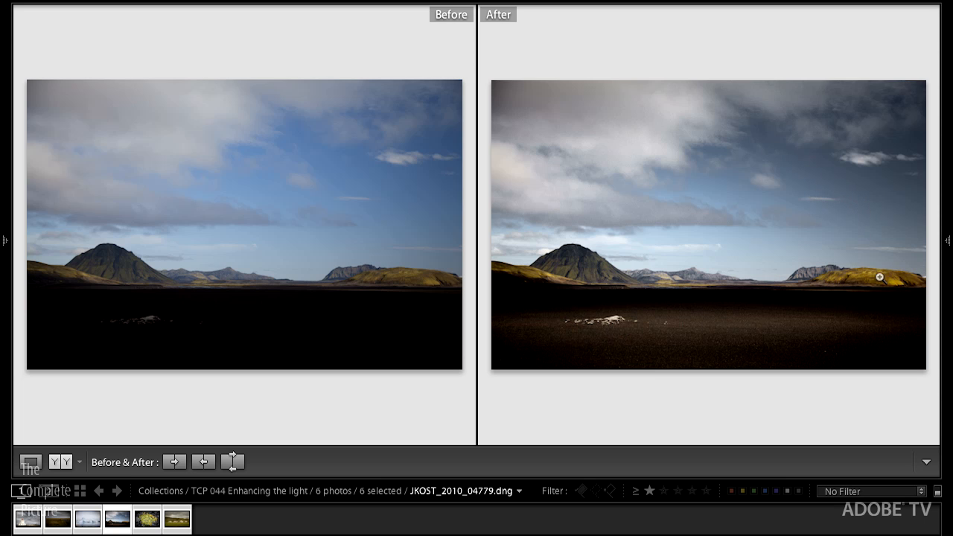
mouse_move(853, 281)
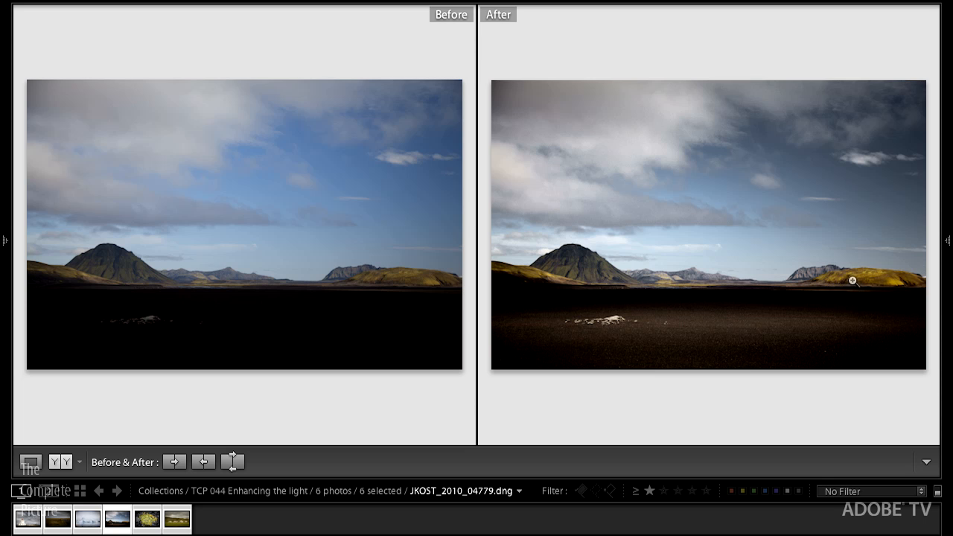
mouse_move(667, 283)
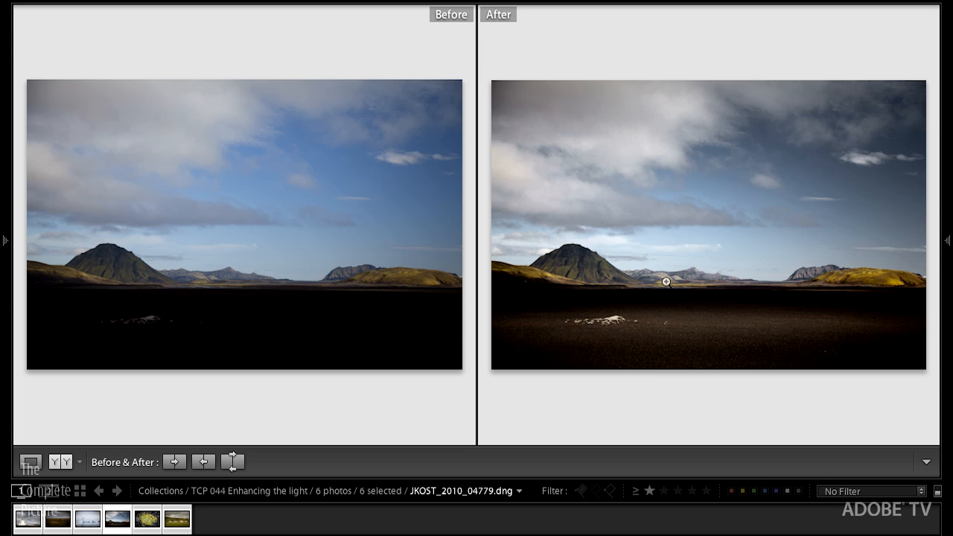
mouse_move(597, 288)
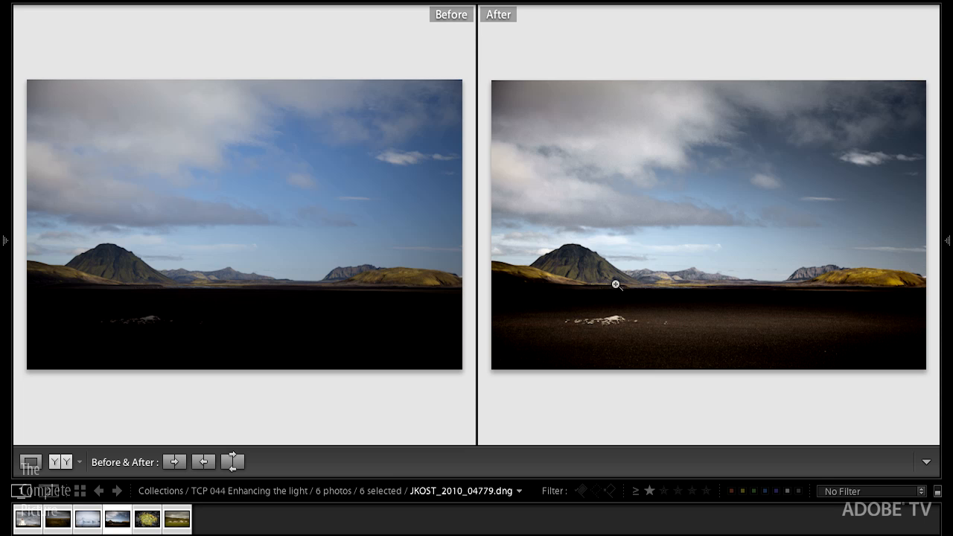
click(147, 519)
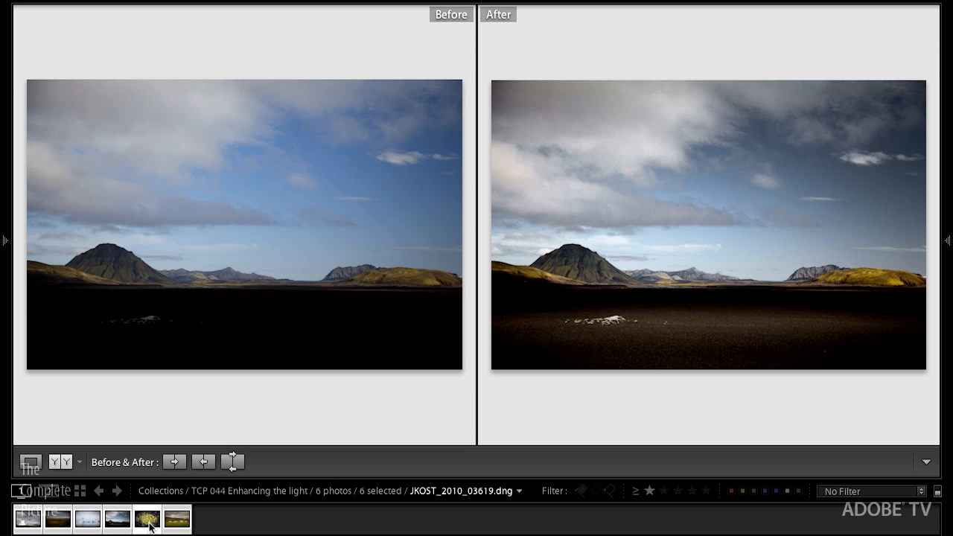
- Review the plant photo's darkened stones, then load lighthouse photo JKOST_2010_02997.dng
click(146, 518)
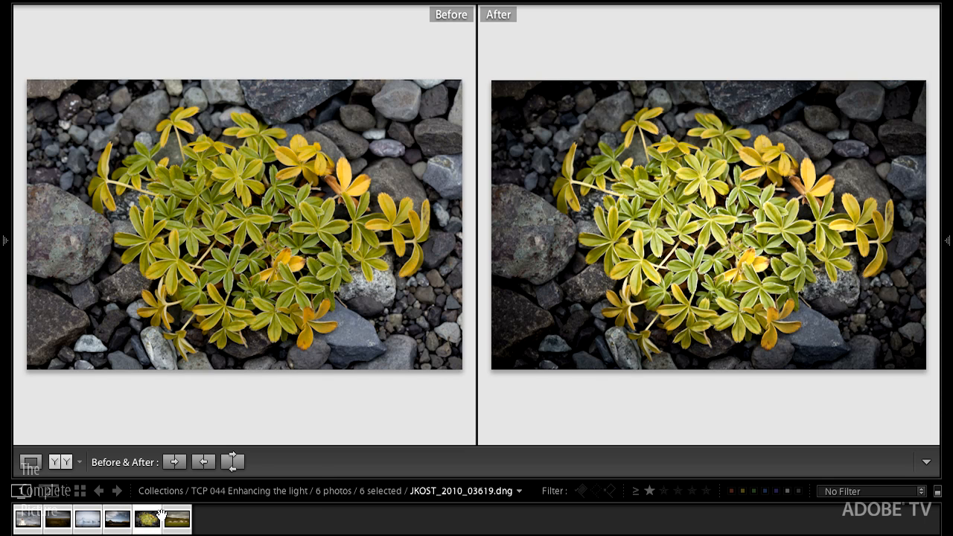
mouse_move(147, 519)
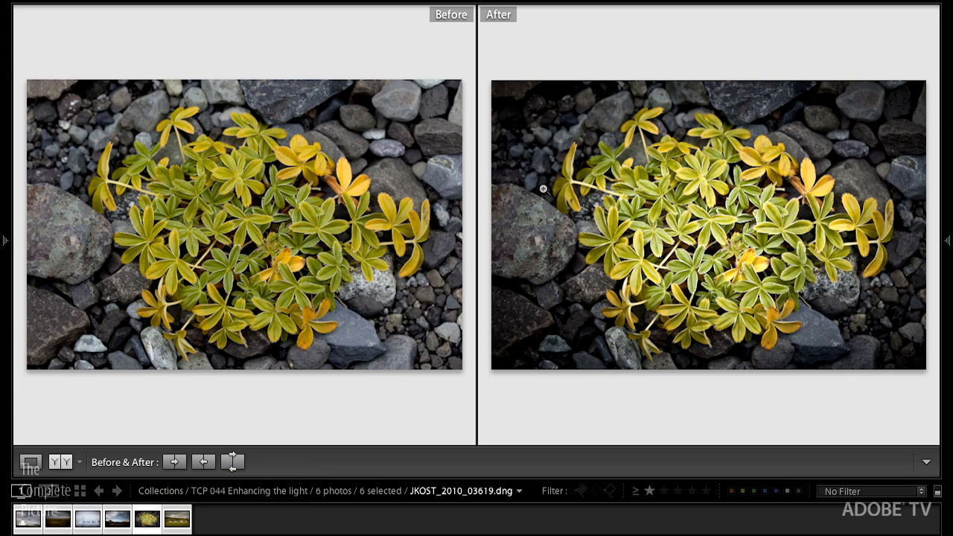
mouse_move(385, 150)
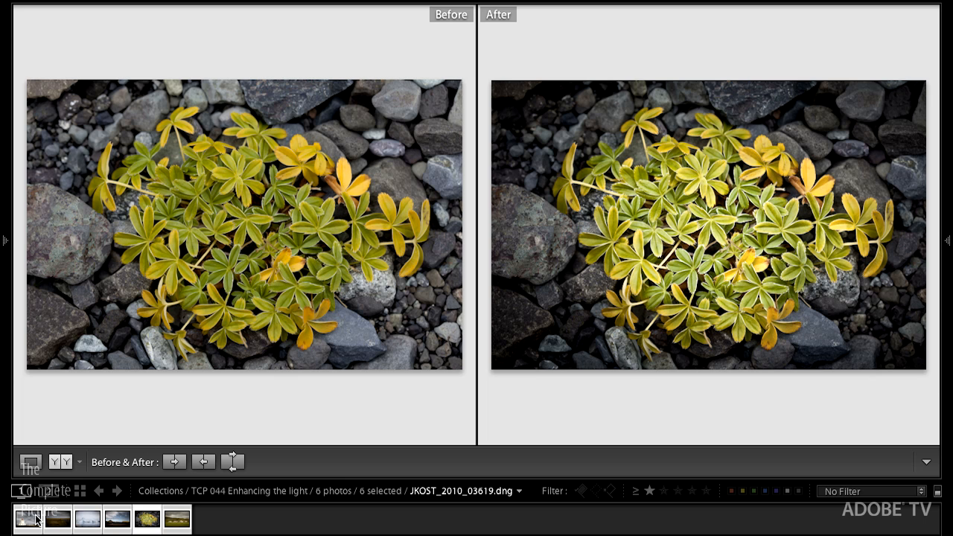
click(27, 519)
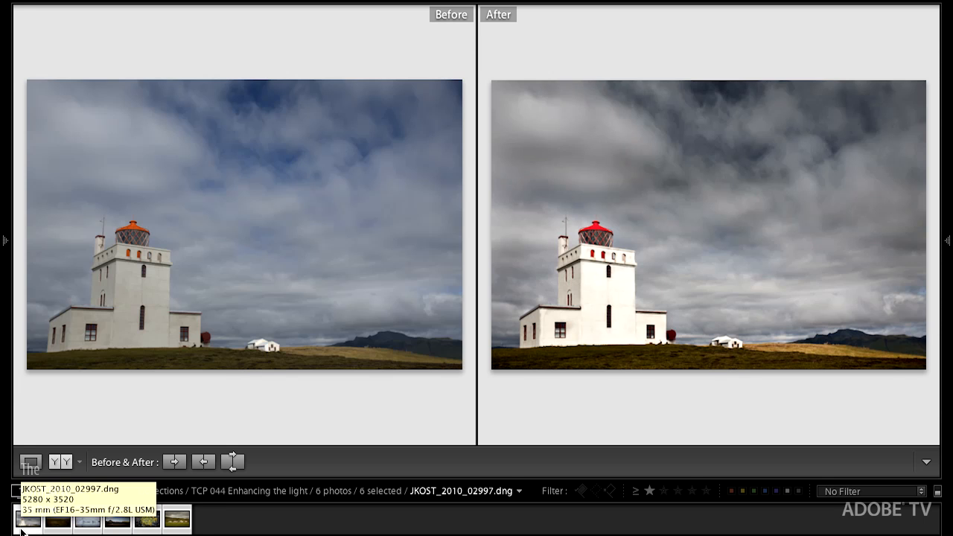
- View the lighthouse alone in Loupe, reset all its edits, and expand Lens Corrections
click(29, 462)
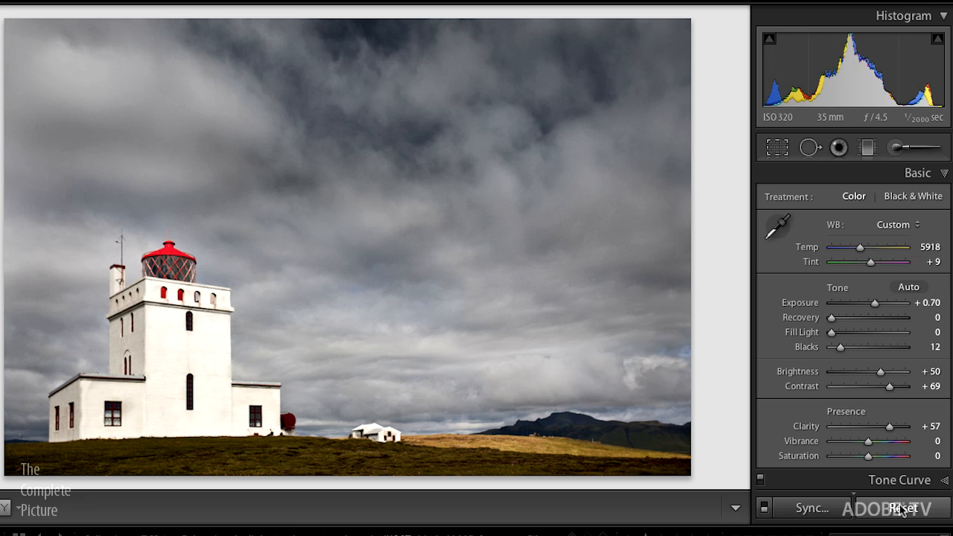
click(902, 508)
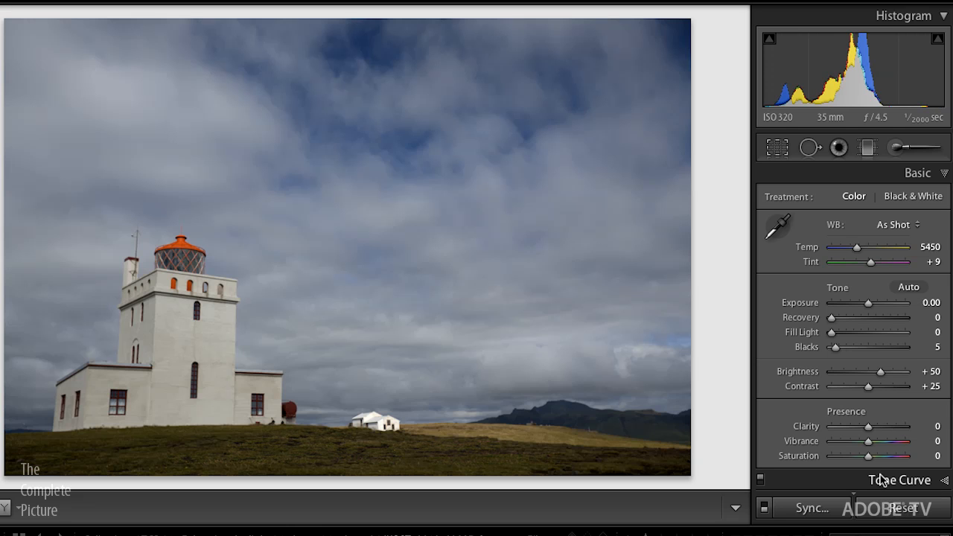
click(918, 172)
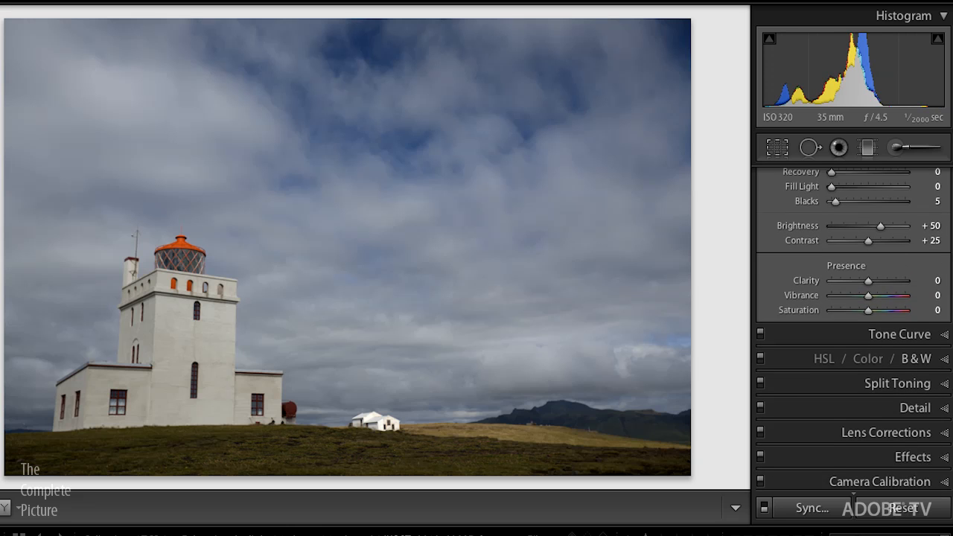
click(886, 432)
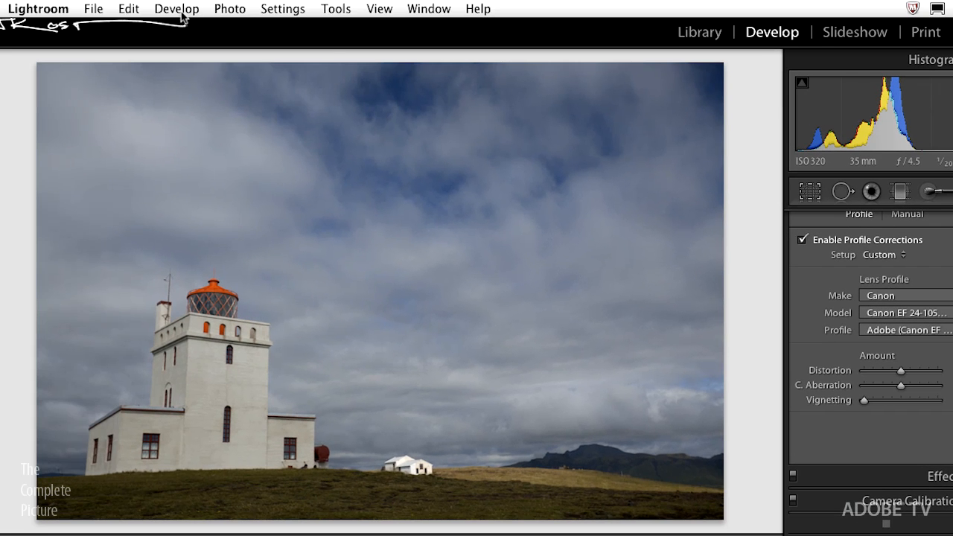
click(176, 9)
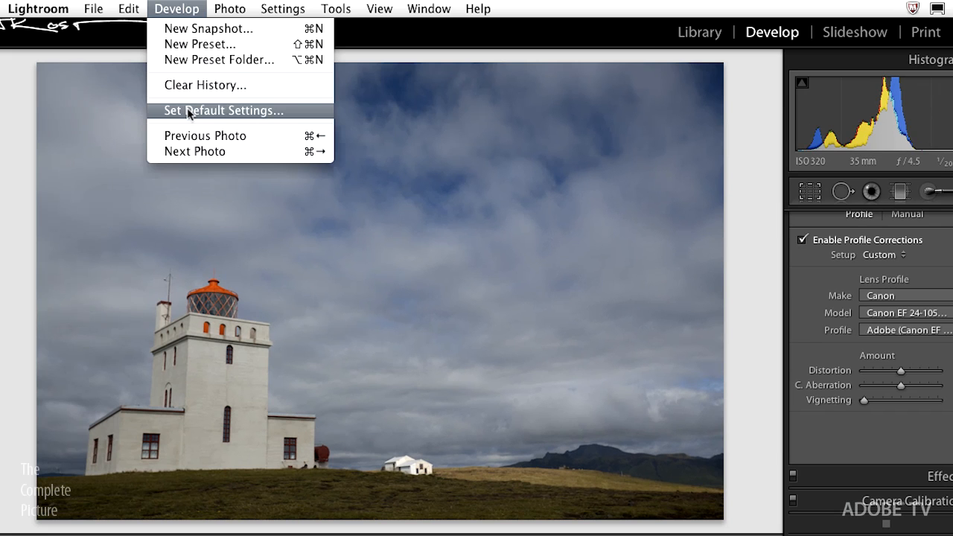
click(222, 111)
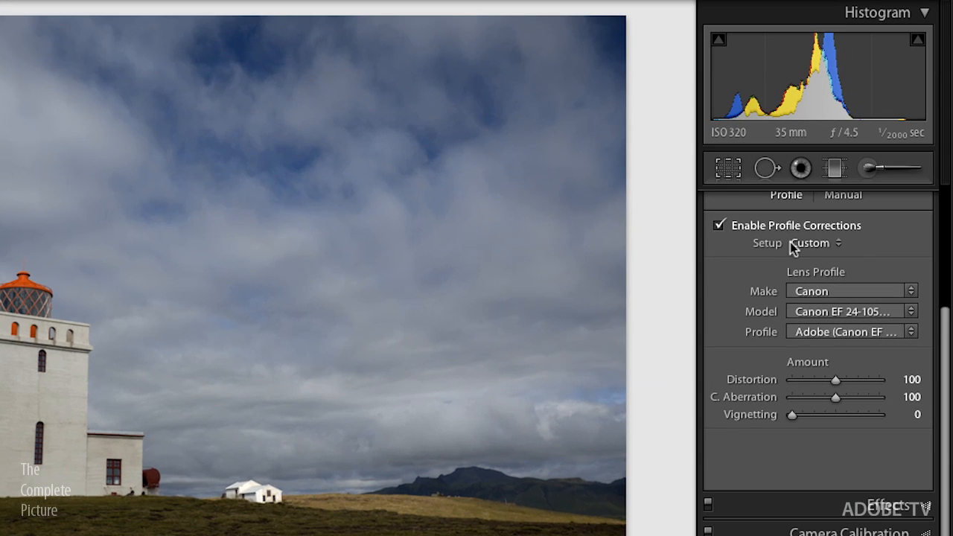
mouse_move(525, 371)
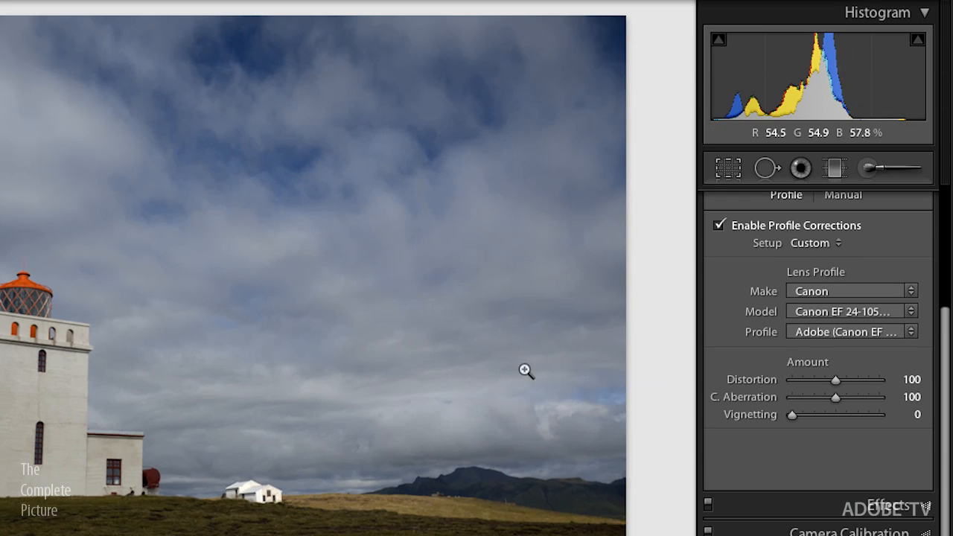
- Set a Manual vertical perspective correction of about -24 with Constrain Crop on
click(843, 194)
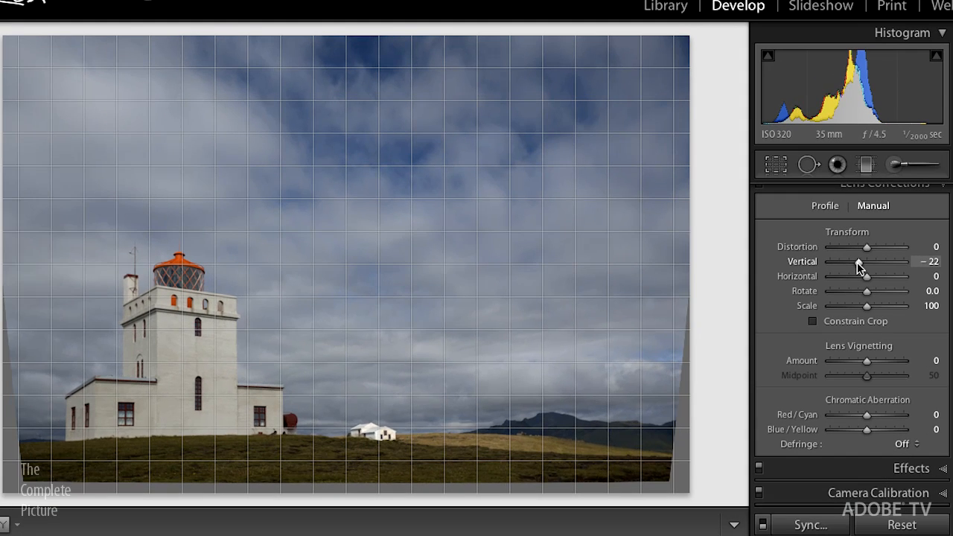
drag(867, 260, 864, 260)
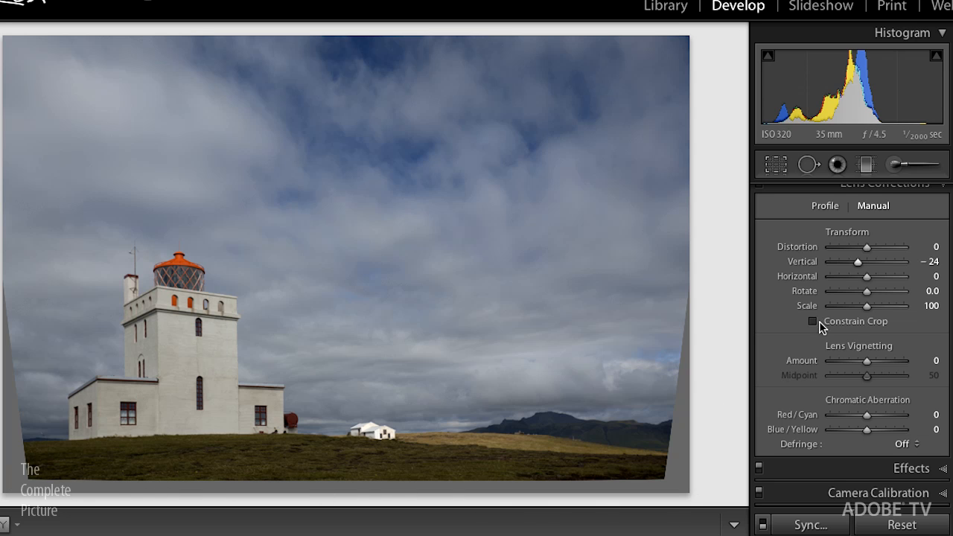
click(813, 321)
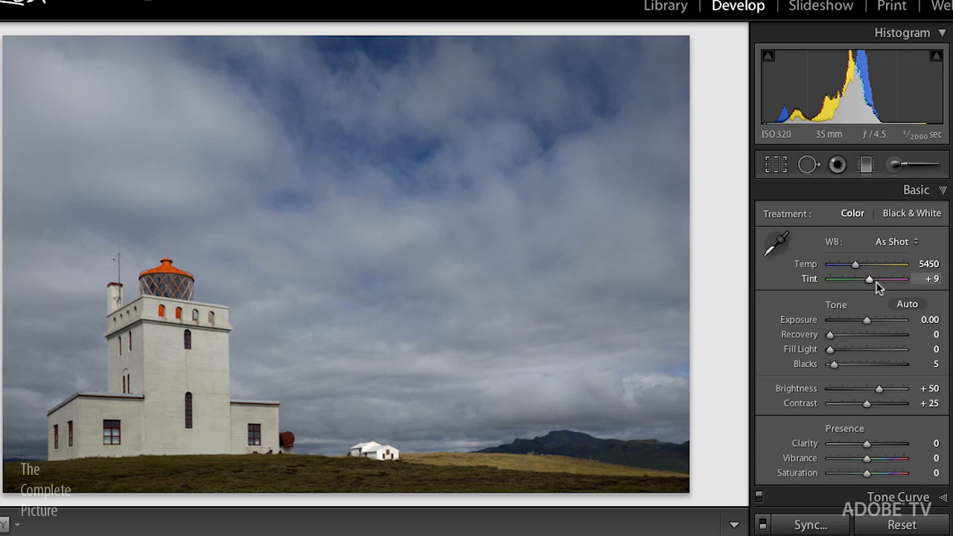
- Raise the lighthouse photo's white balance temperature to about 7570
drag(855, 264, 860, 263)
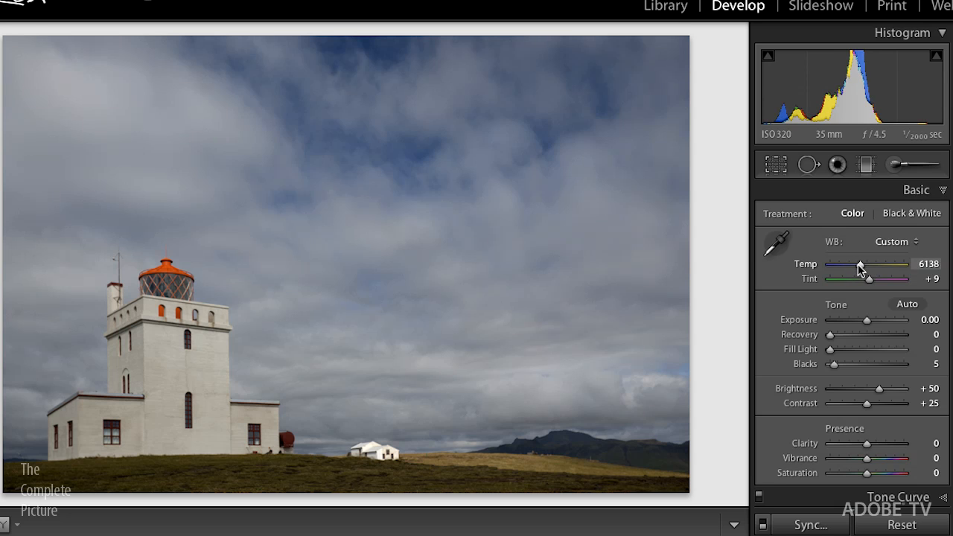
drag(861, 264, 869, 265)
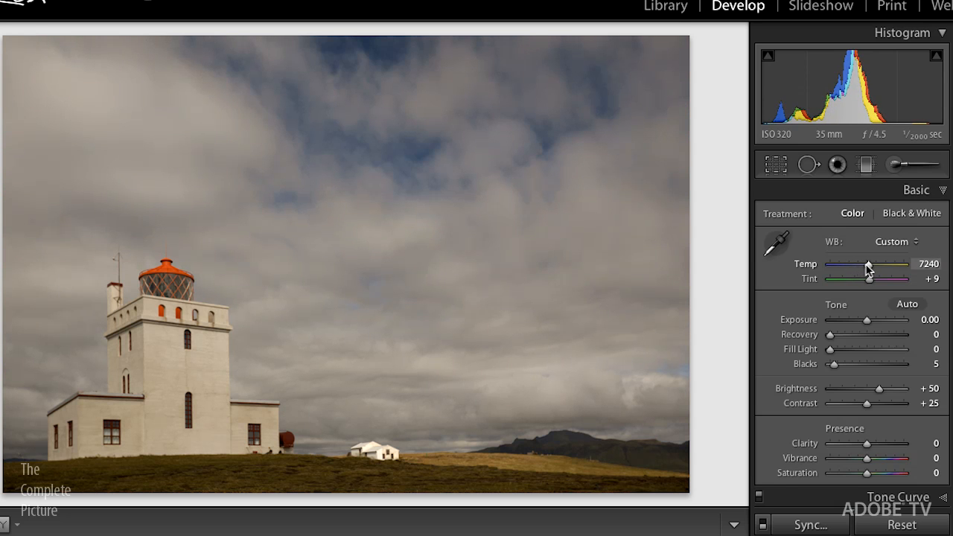
drag(867, 264, 872, 265)
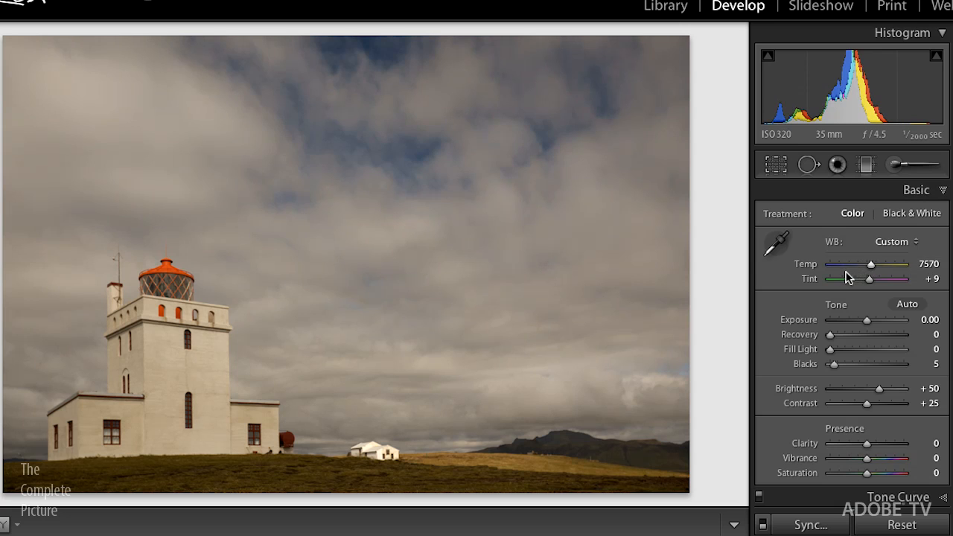
mouse_move(840, 291)
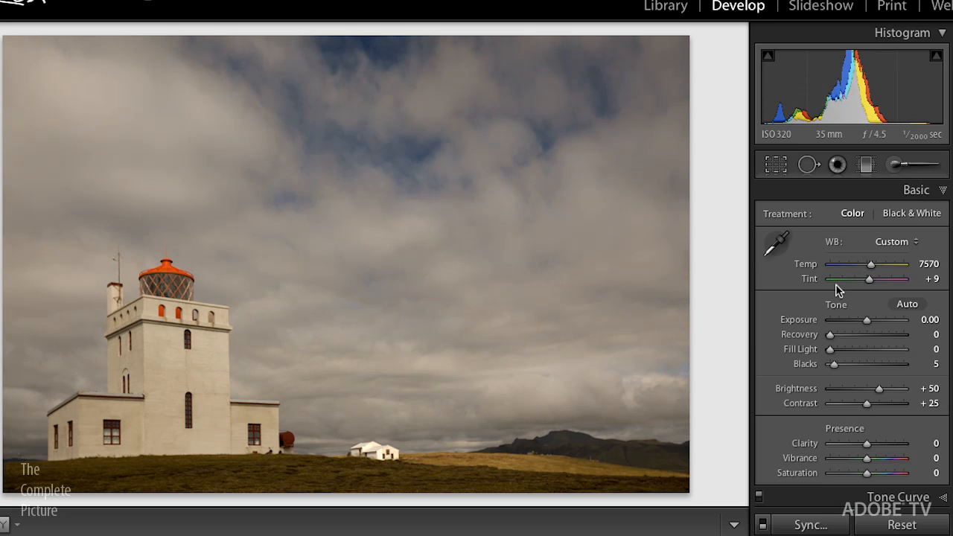
mouse_move(808, 304)
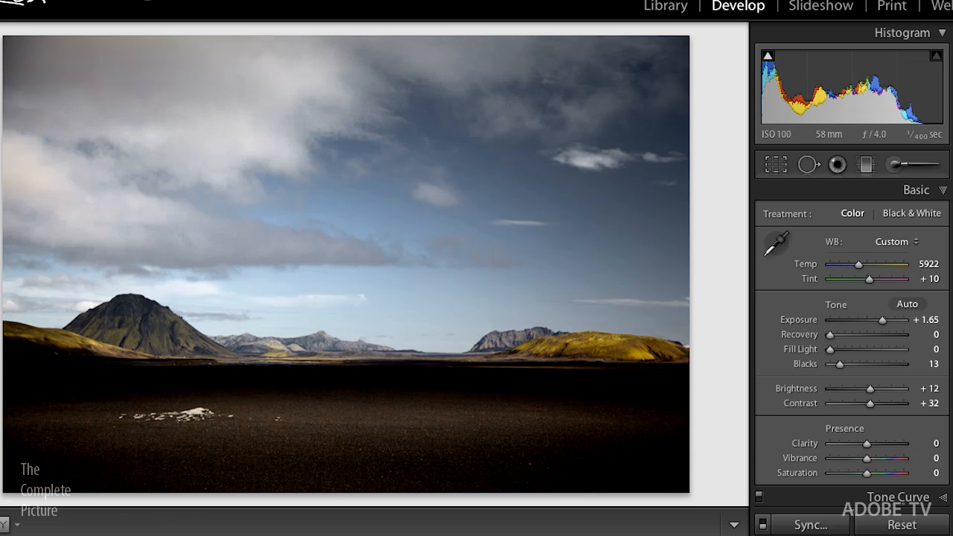
mouse_move(901, 525)
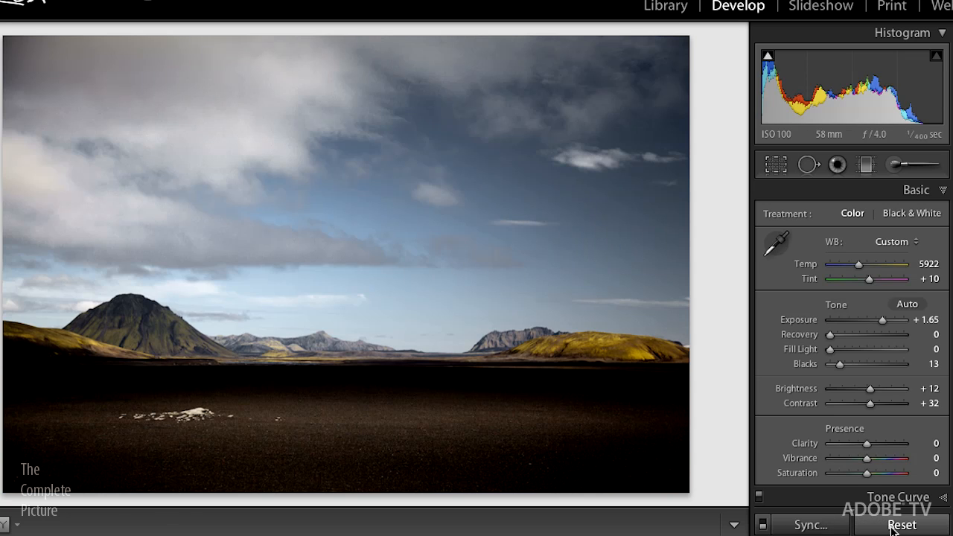
- Reset the volcanic plain photo to its original as-shot settings
click(902, 525)
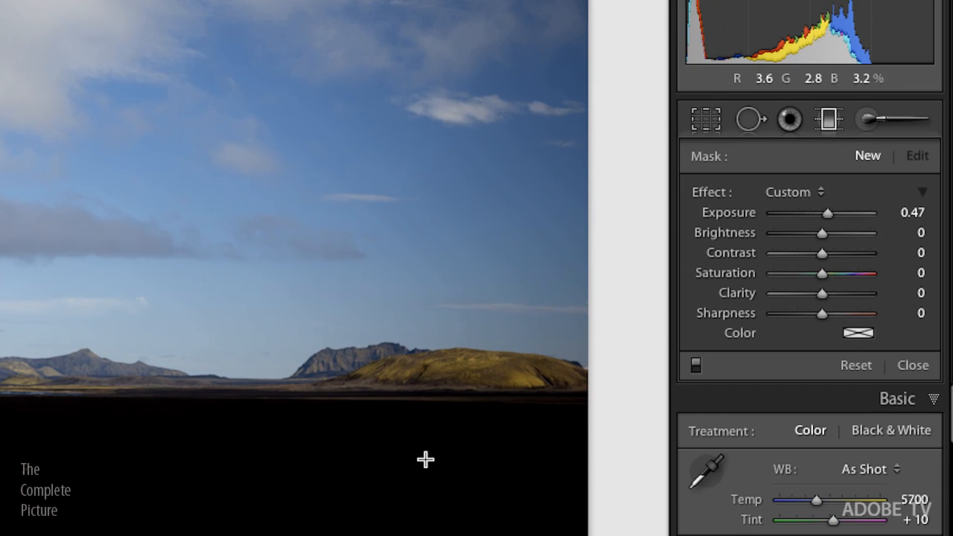
mouse_move(781, 223)
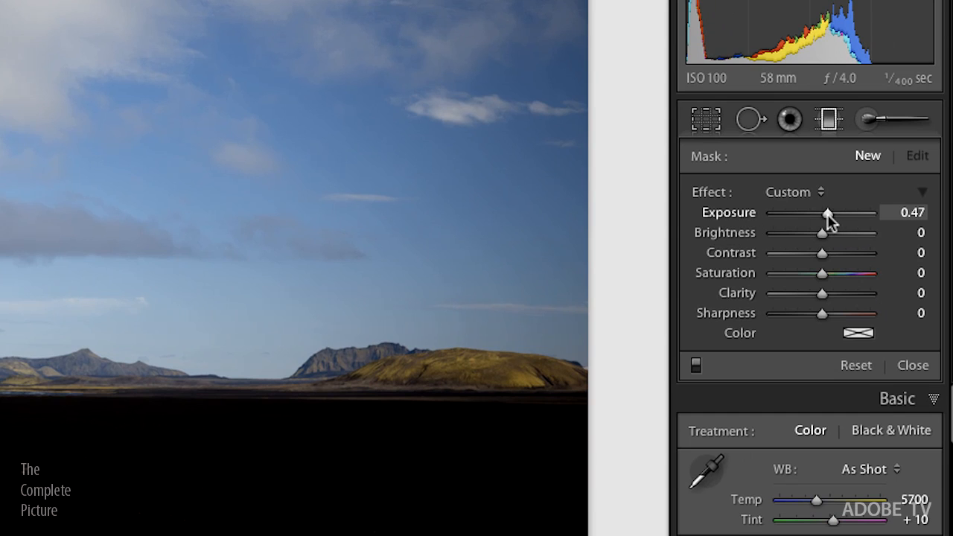
- Draw a graduated filter over the dark plain from the horizon downward
drag(825, 213, 830, 213)
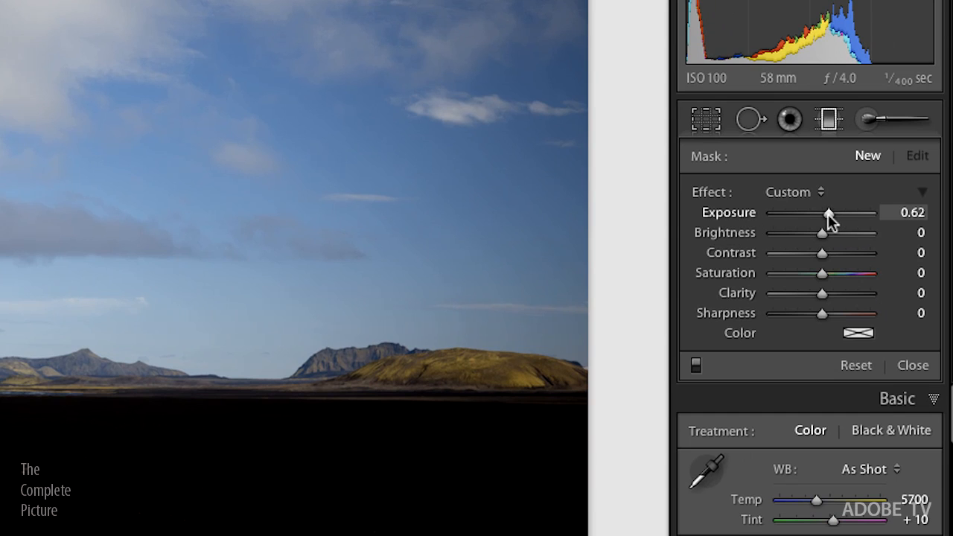
drag(829, 213, 828, 213)
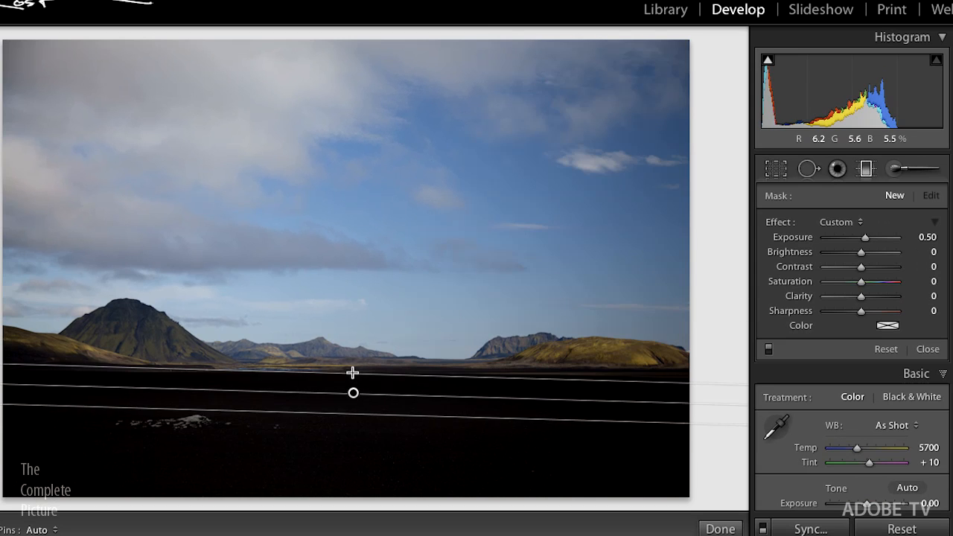
drag(353, 393, 353, 390)
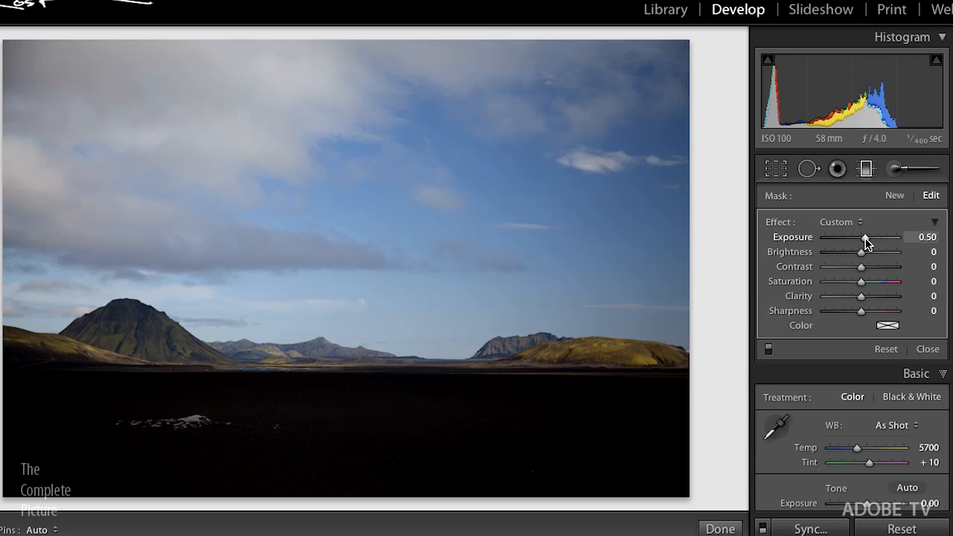
- Push the filter's exposure high to check coverage, then settle it at +1.72
drag(866, 237, 902, 237)
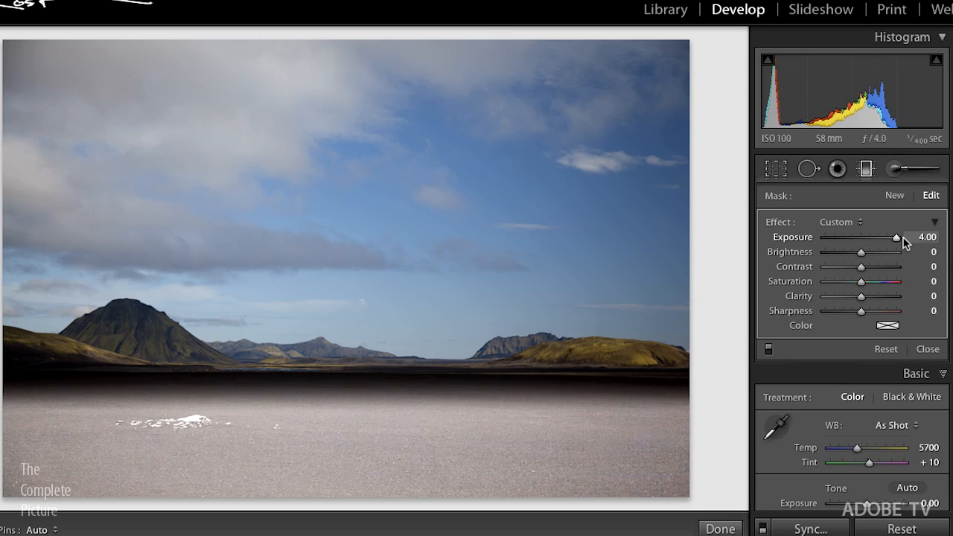
mouse_move(898, 246)
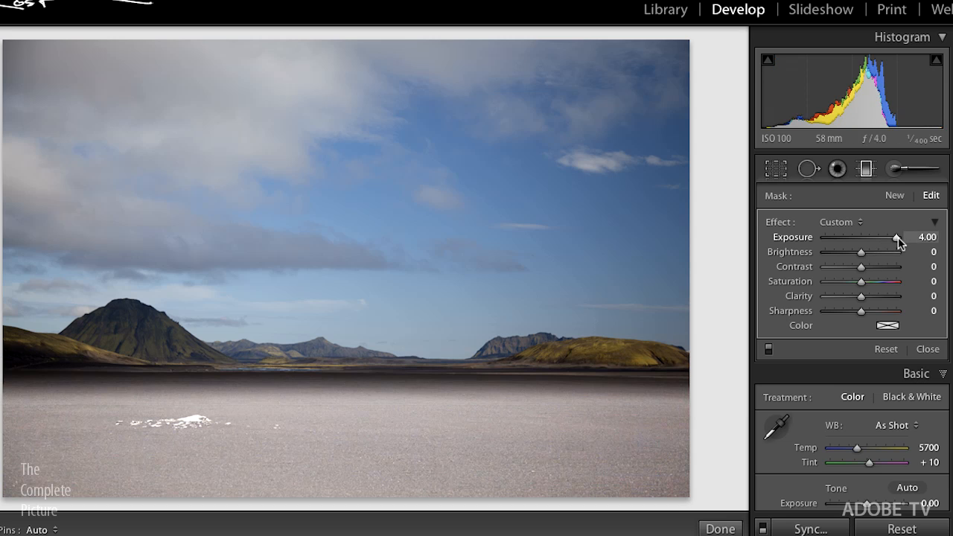
drag(898, 237, 873, 237)
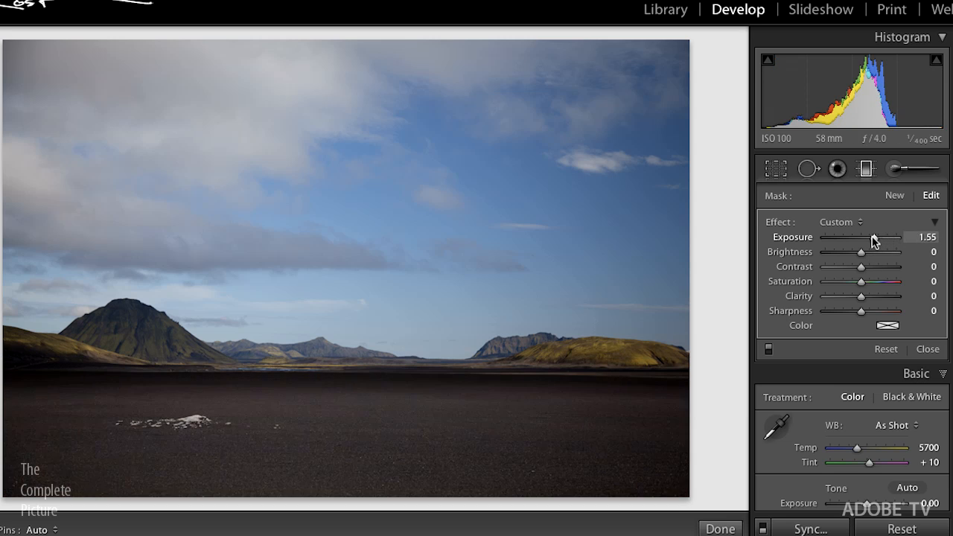
drag(871, 240, 877, 240)
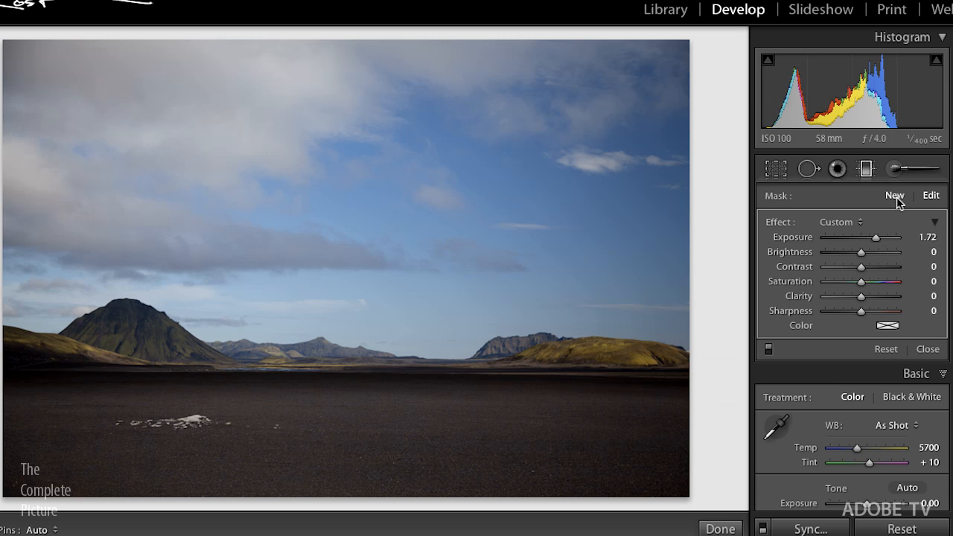
- Set a new graduated filter to darken, with exposure at −1.74
drag(878, 236, 865, 237)
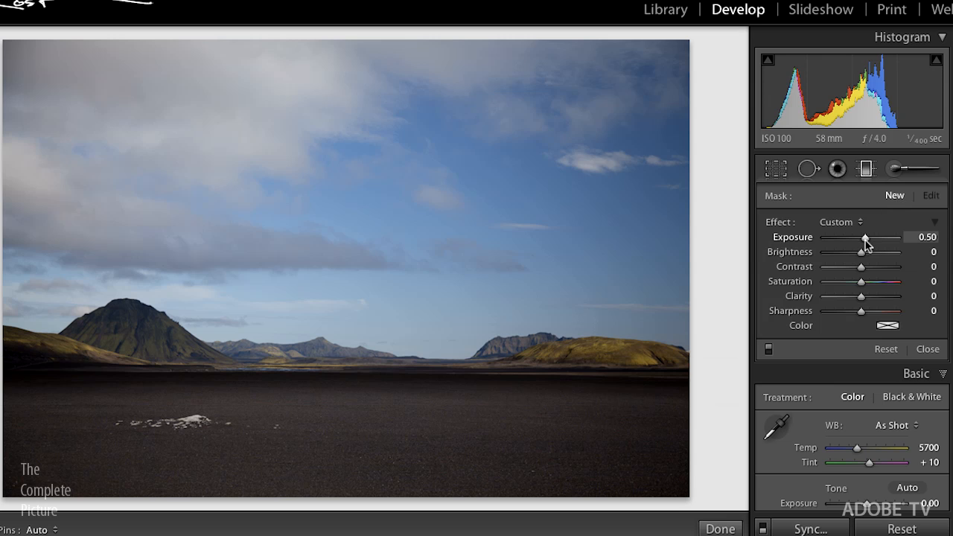
drag(867, 241, 848, 244)
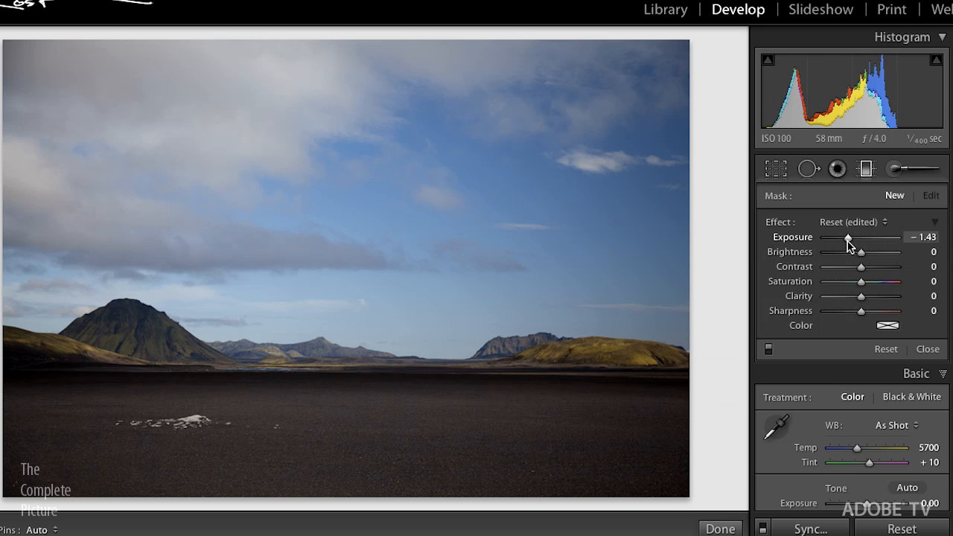
drag(869, 237, 863, 237)
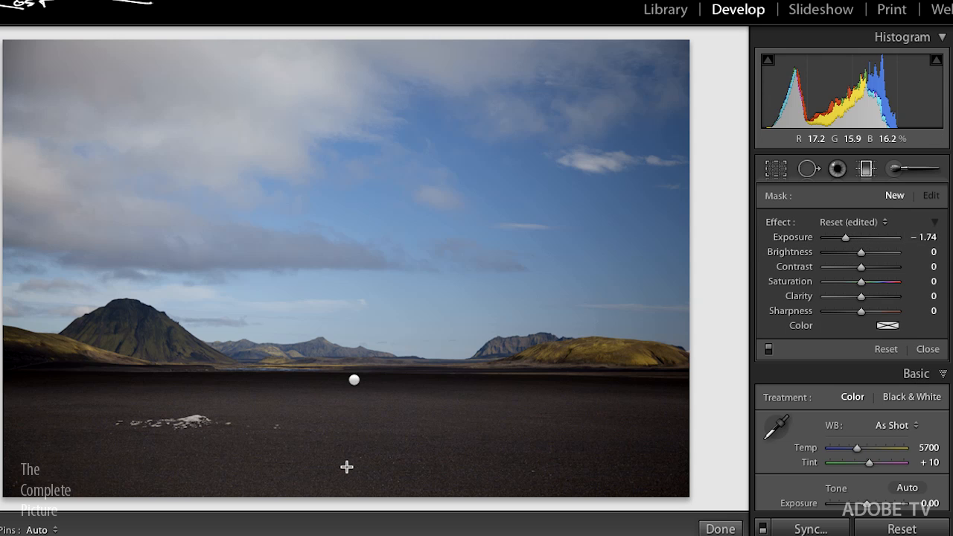
- Drag the darkening gradient up from the bottom edge and extend it over the sand
drag(346, 467, 343, 452)
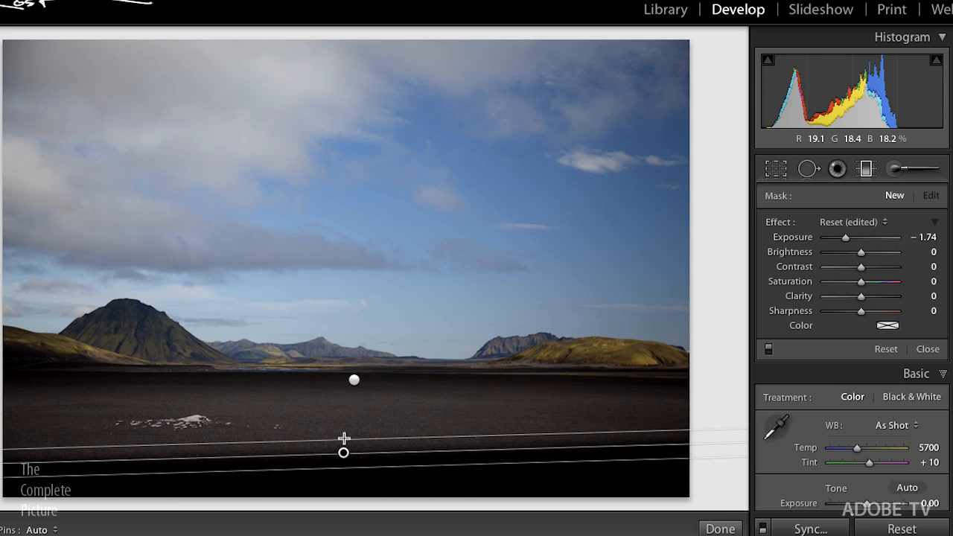
drag(344, 452, 345, 446)
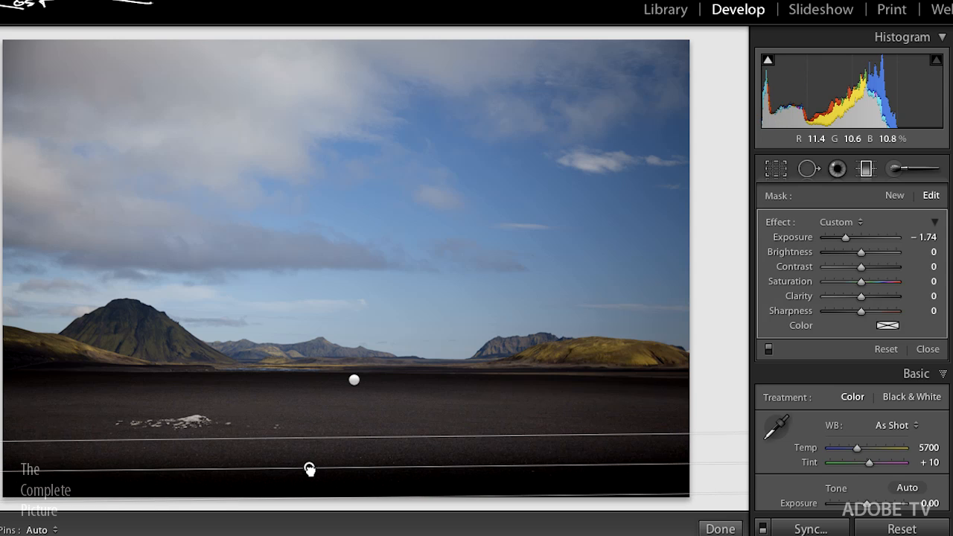
drag(309, 469, 678, 467)
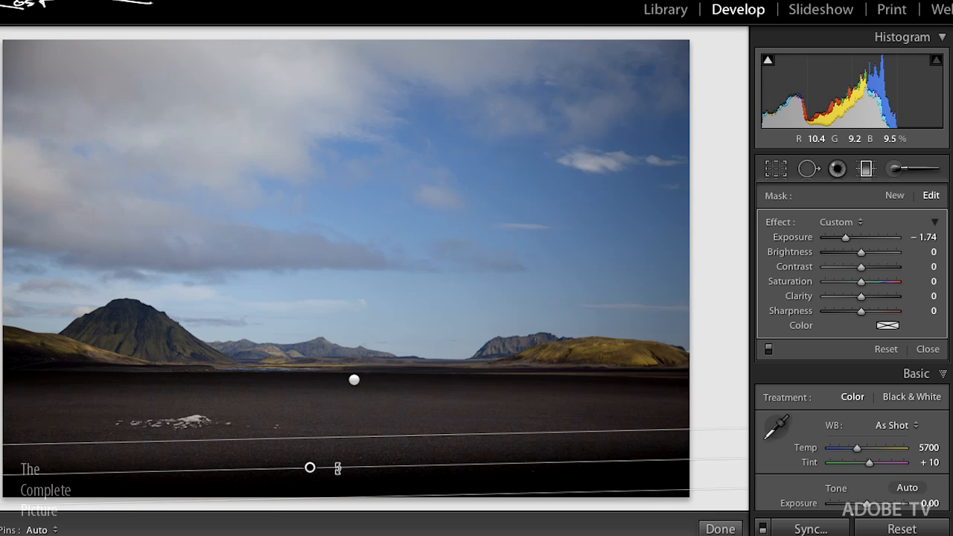
drag(337, 468, 674, 457)
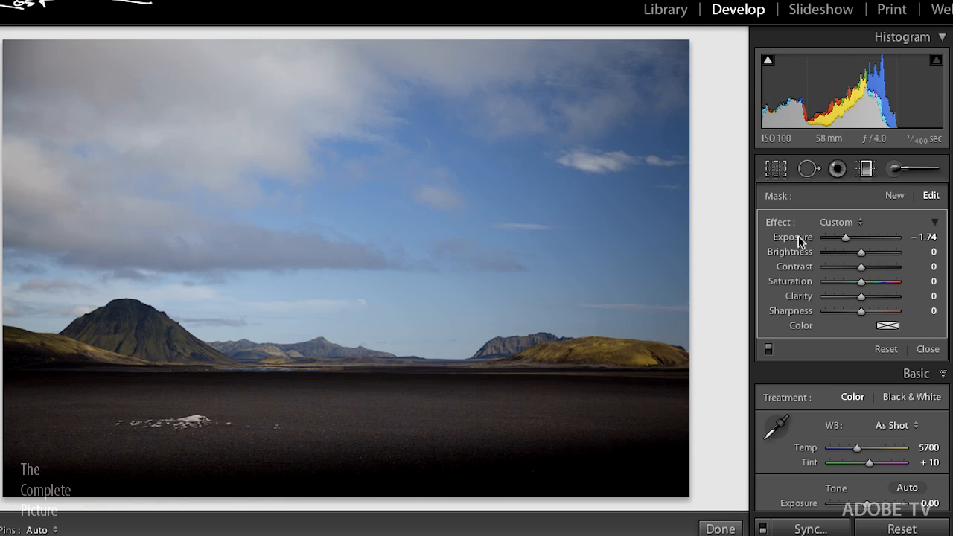
mouse_move(798, 277)
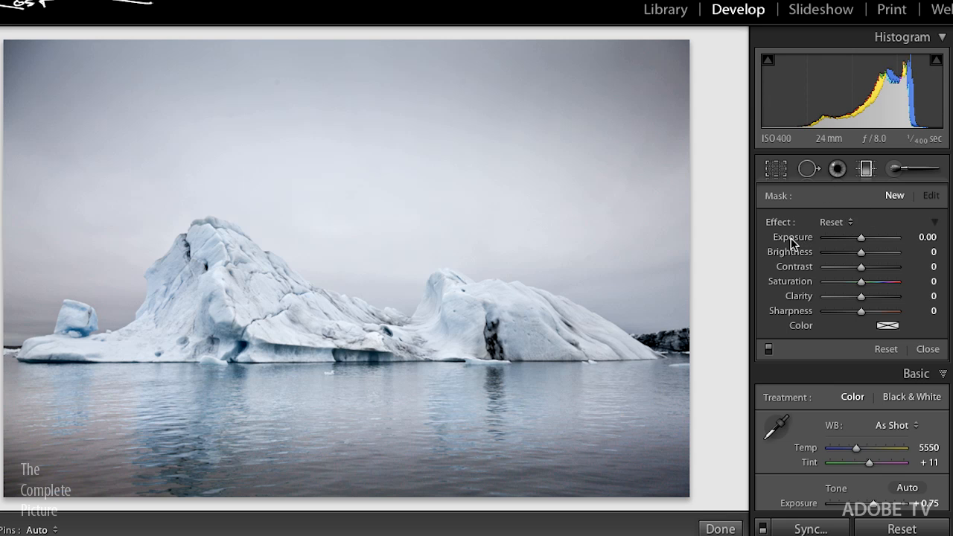
mouse_move(823, 311)
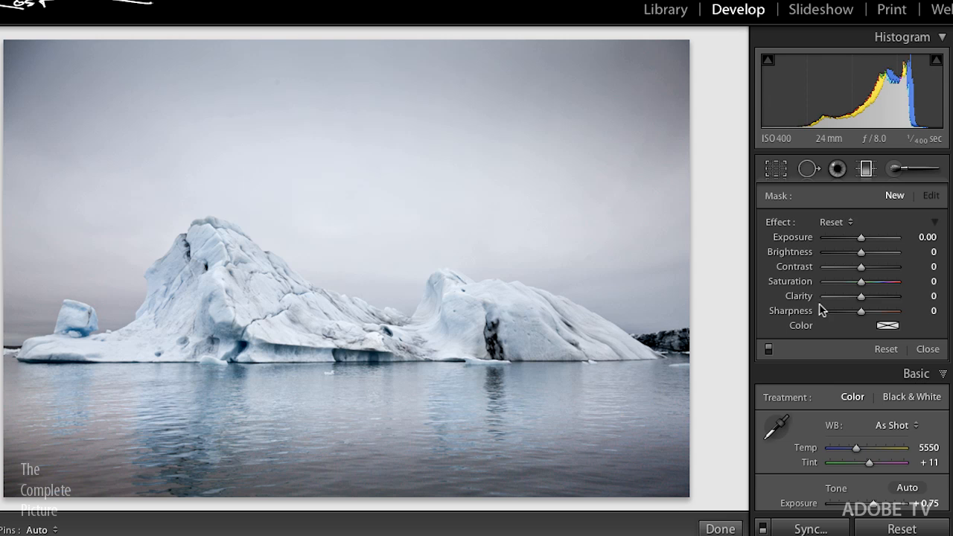
- Set graduated filter saturation to about +82 and lay it across the water below the iceberg
drag(860, 282, 890, 281)
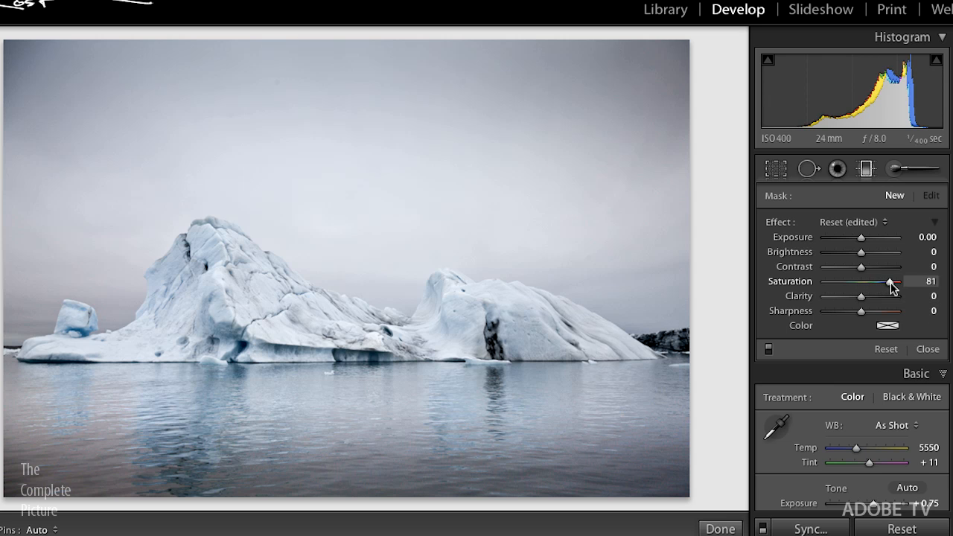
drag(889, 281, 891, 281)
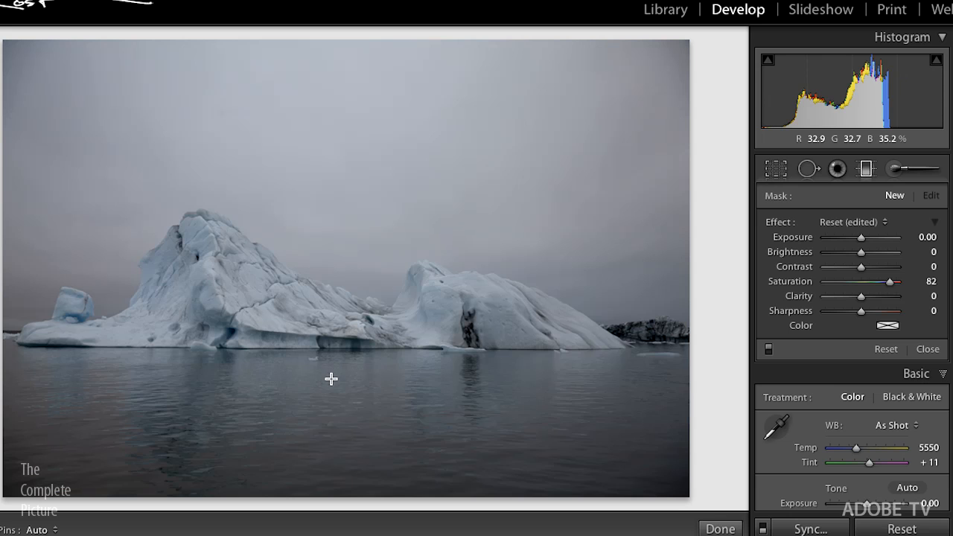
drag(330, 387, 332, 358)
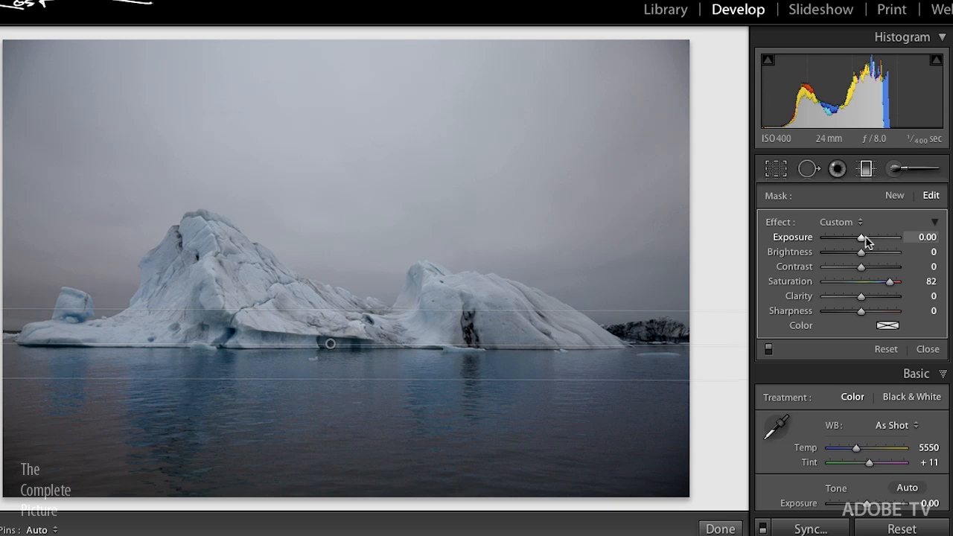
- Brighten the water filter's exposure, then set −1.41 exposure for a new filter
drag(869, 237, 894, 237)
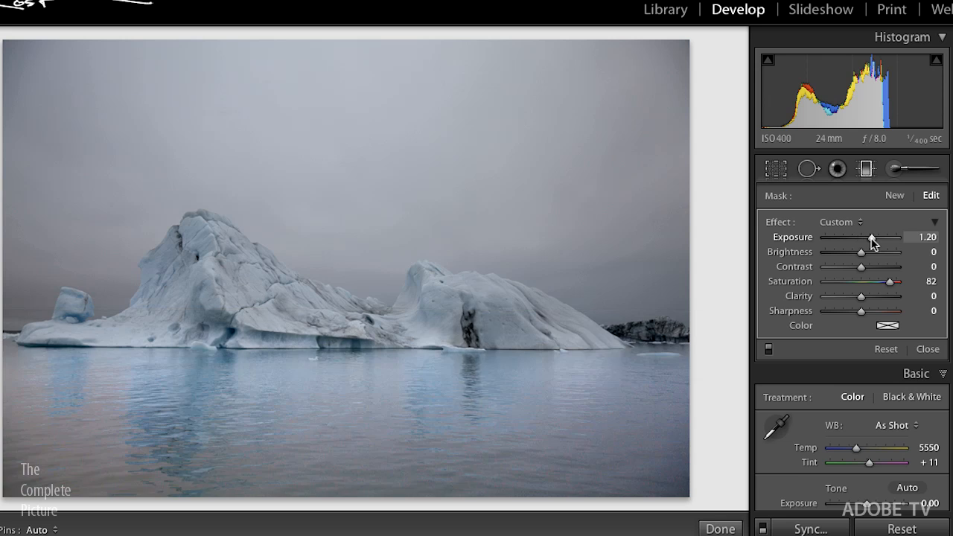
drag(872, 237, 862, 237)
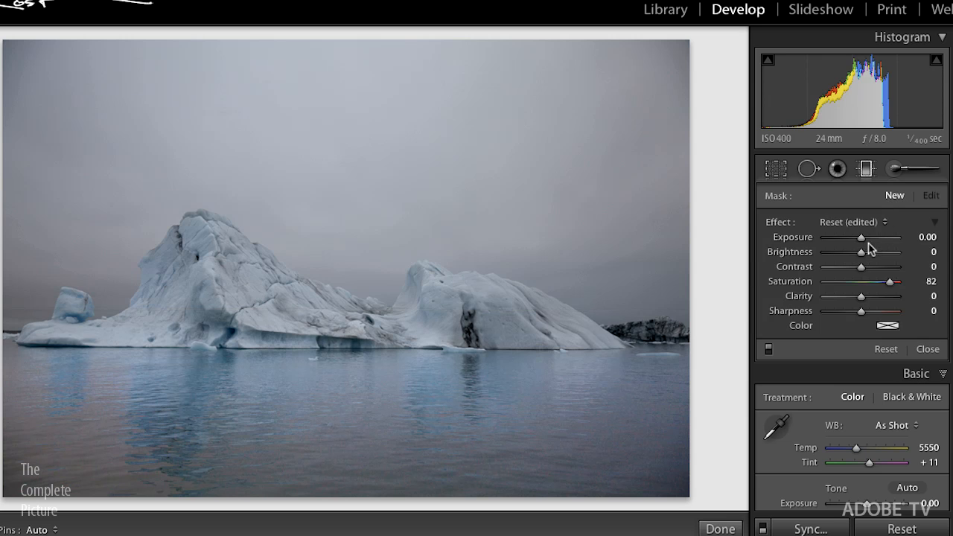
drag(883, 237, 853, 237)
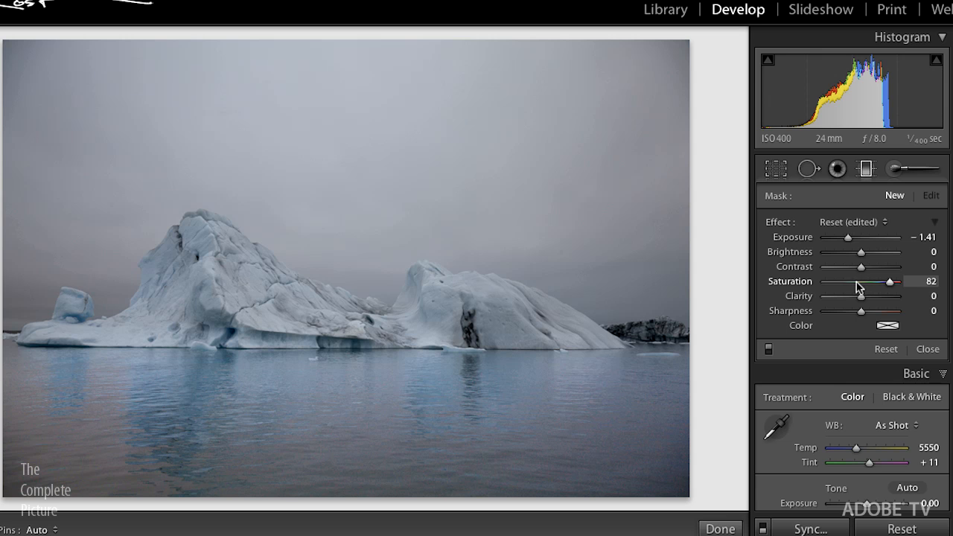
- Give the bottom filter +6 saturation and ease its exposure to about −0.55
drag(888, 282, 862, 282)
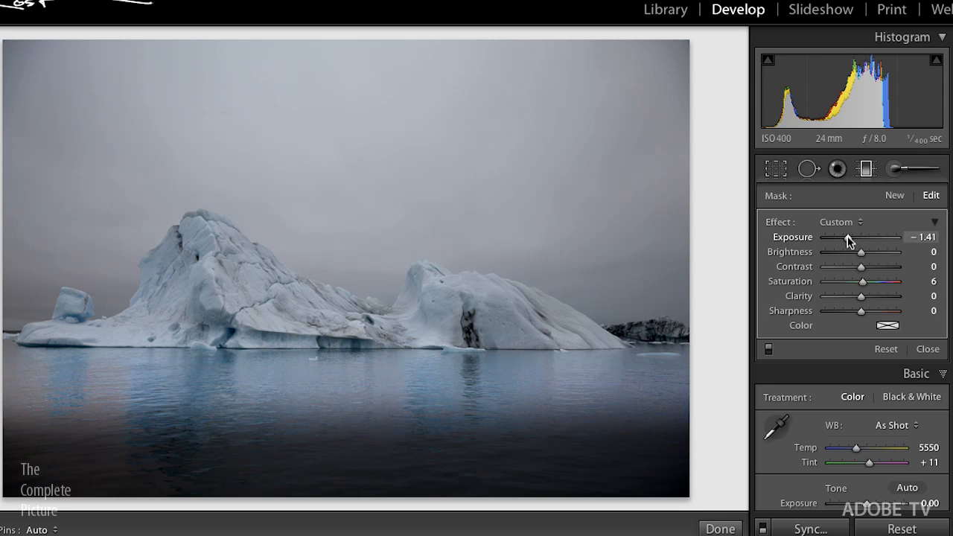
drag(847, 240, 858, 237)
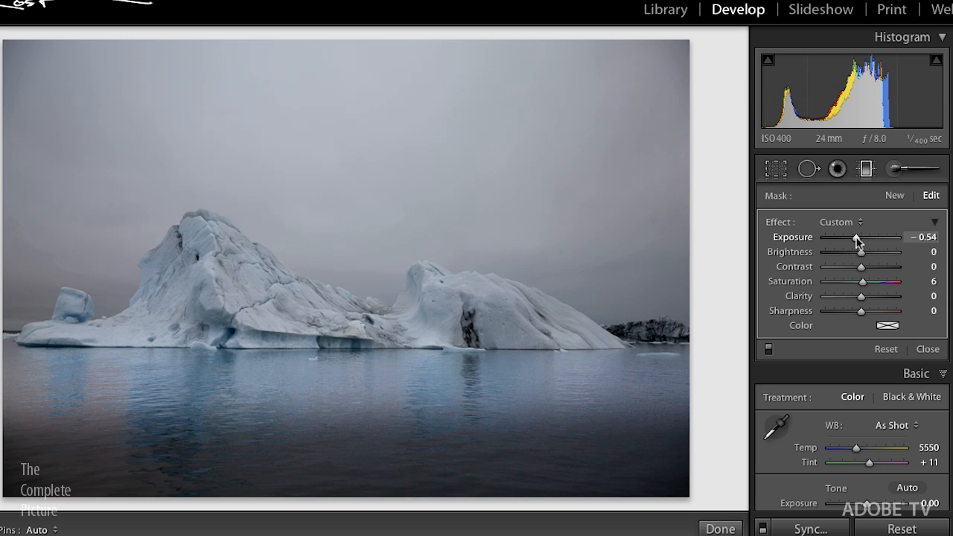
drag(858, 237, 855, 237)
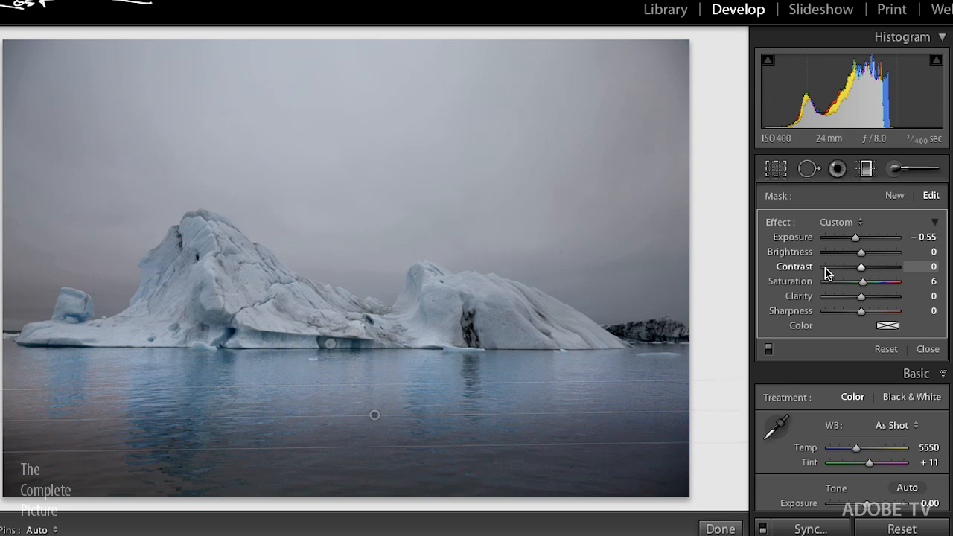
mouse_move(294, 525)
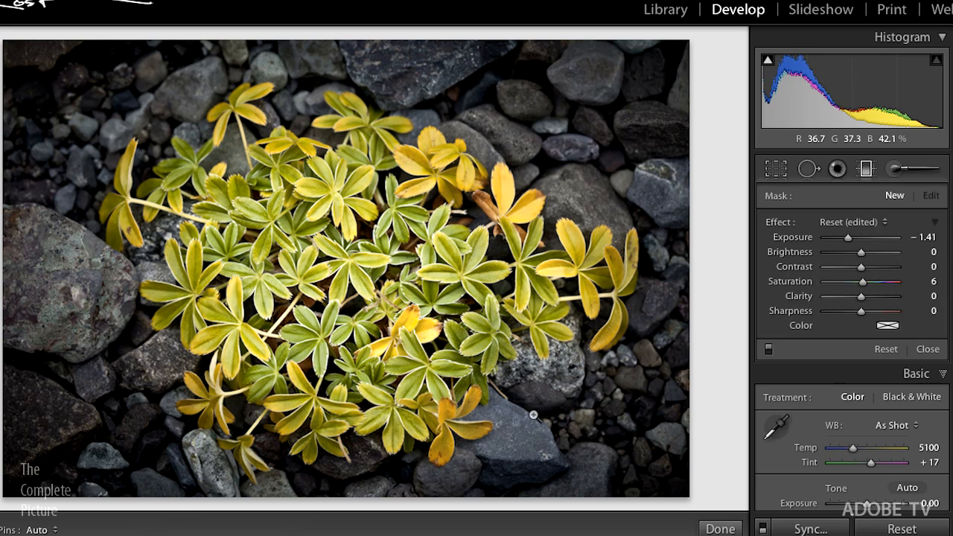
- Heal bright specks on the rocks, including the large left rock, using Spot Removal
click(810, 168)
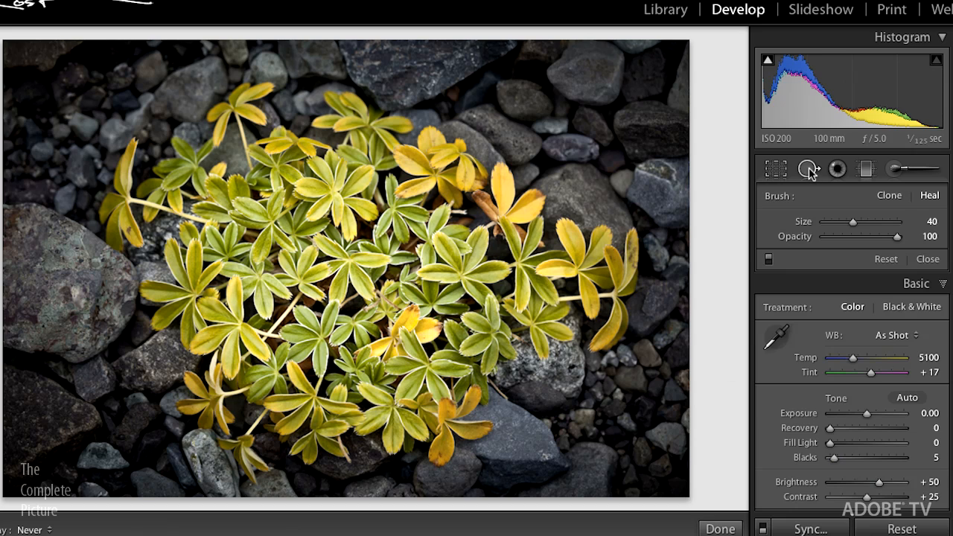
mouse_move(808, 179)
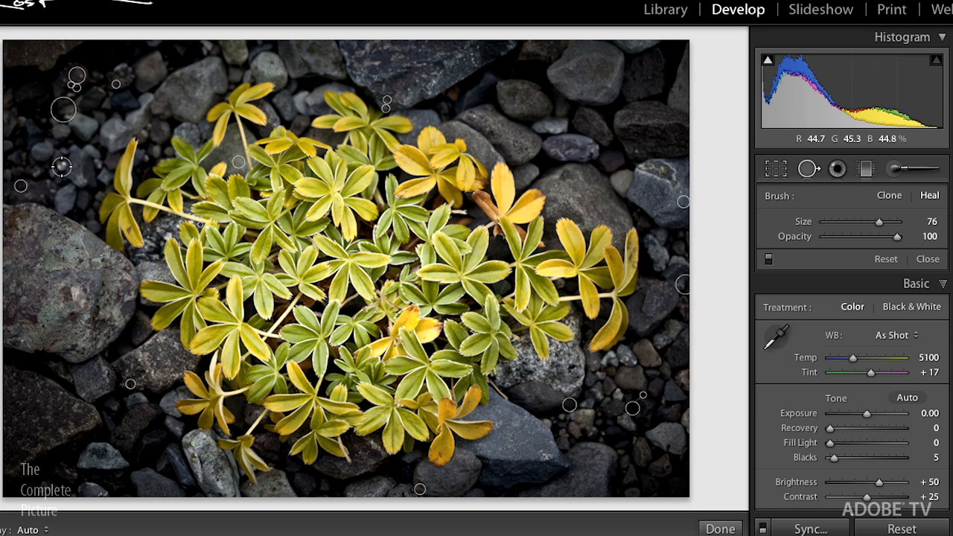
click(62, 165)
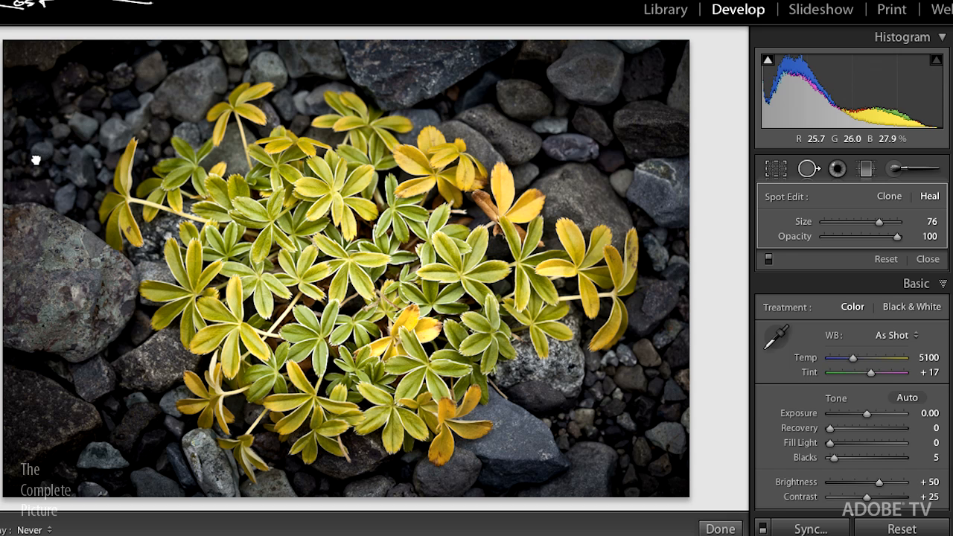
mouse_move(66, 192)
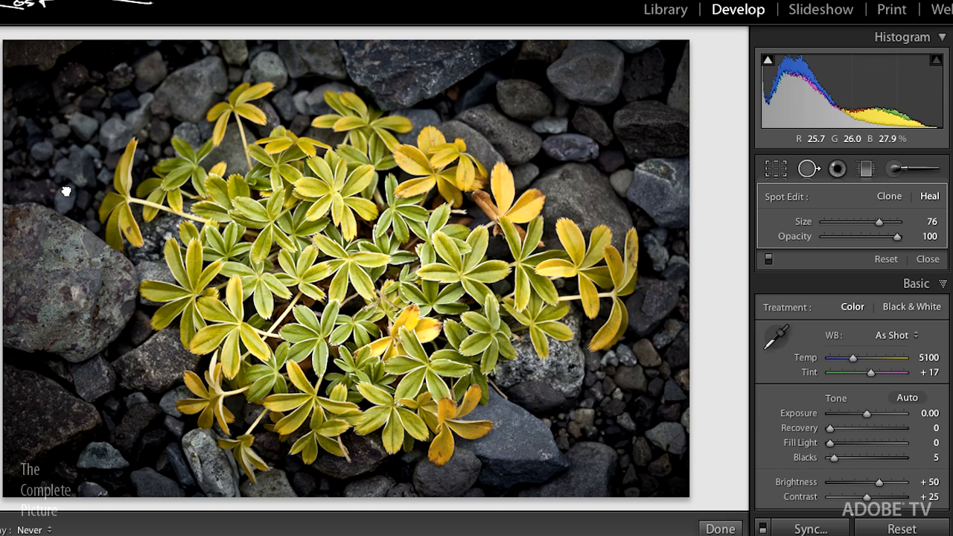
mouse_move(58, 191)
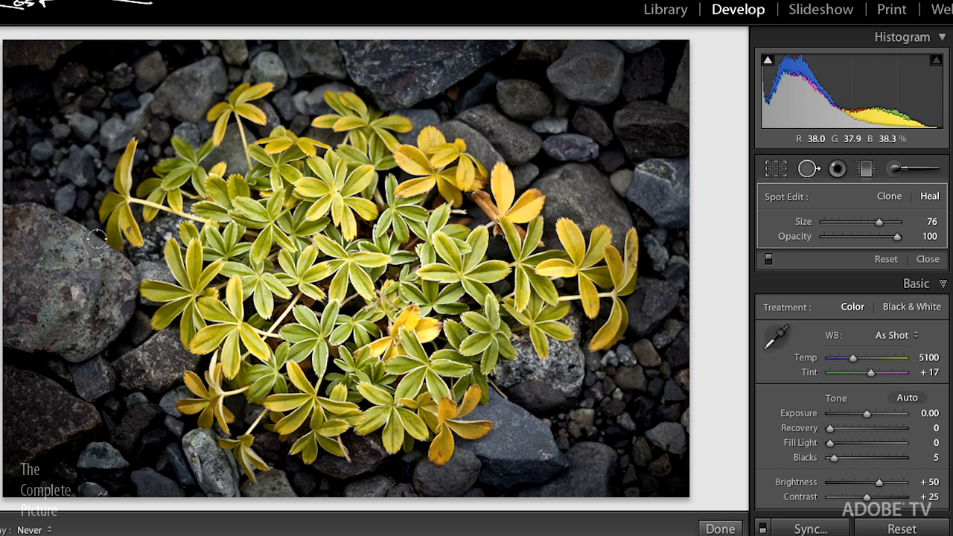
click(902, 169)
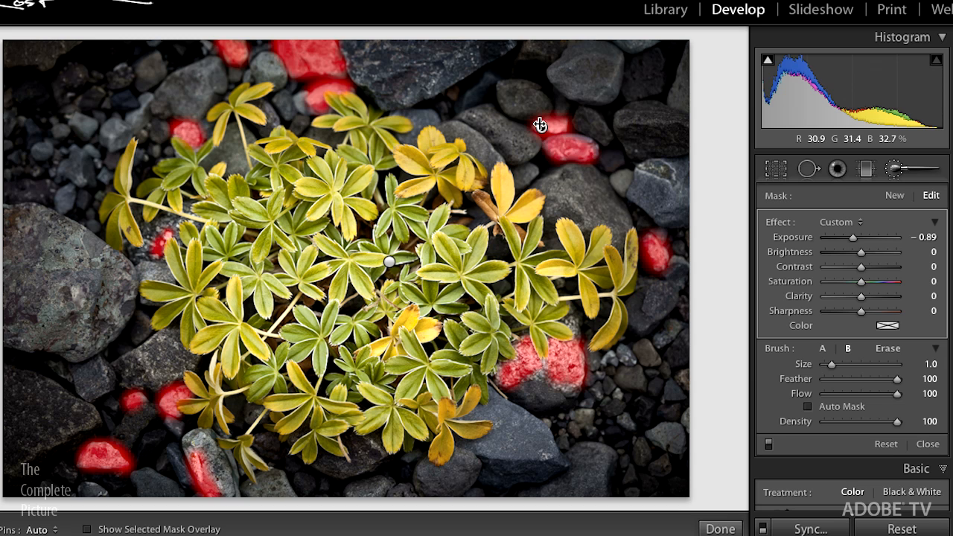
mouse_move(871, 241)
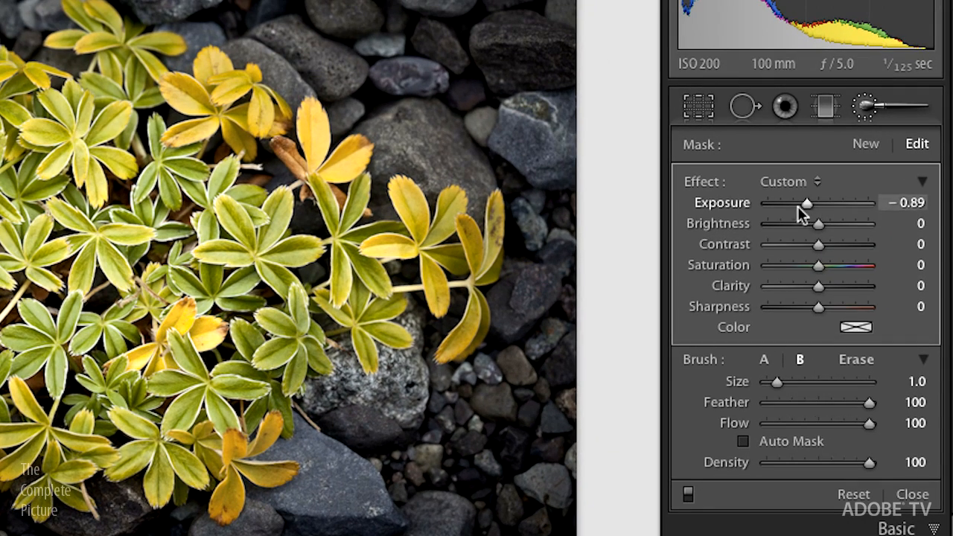
mouse_move(782, 207)
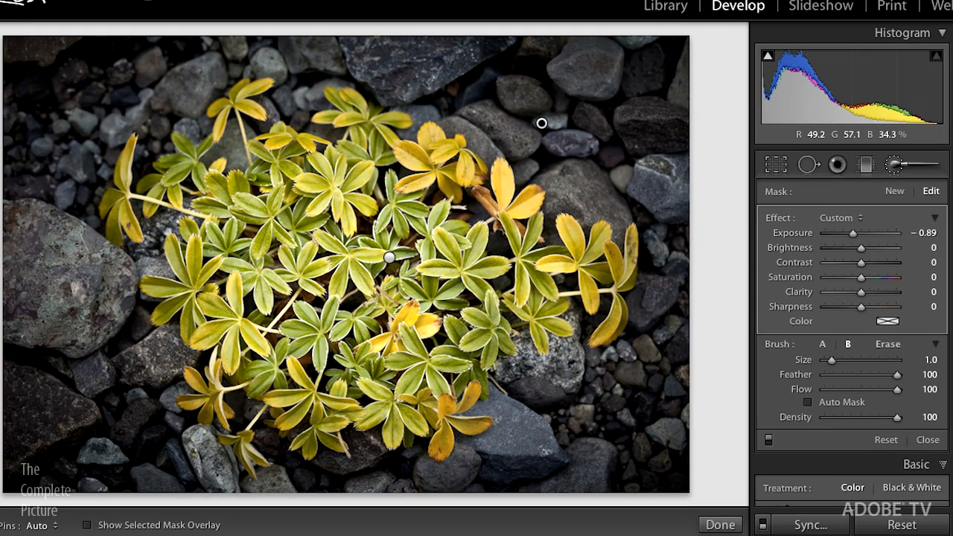
- Toggle Show Selected Mask Overlay to check the −0.89 exposure brush coverage on the rocks
click(87, 525)
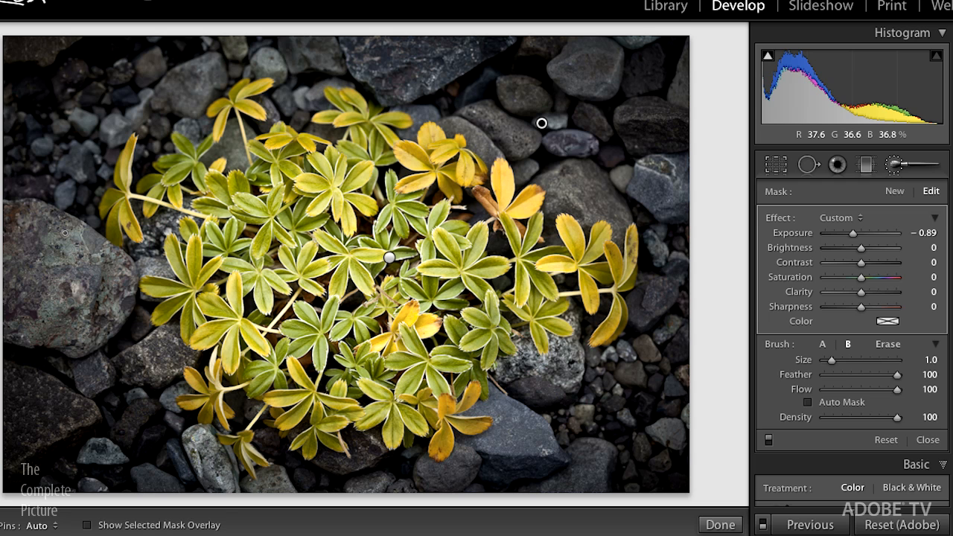
click(87, 525)
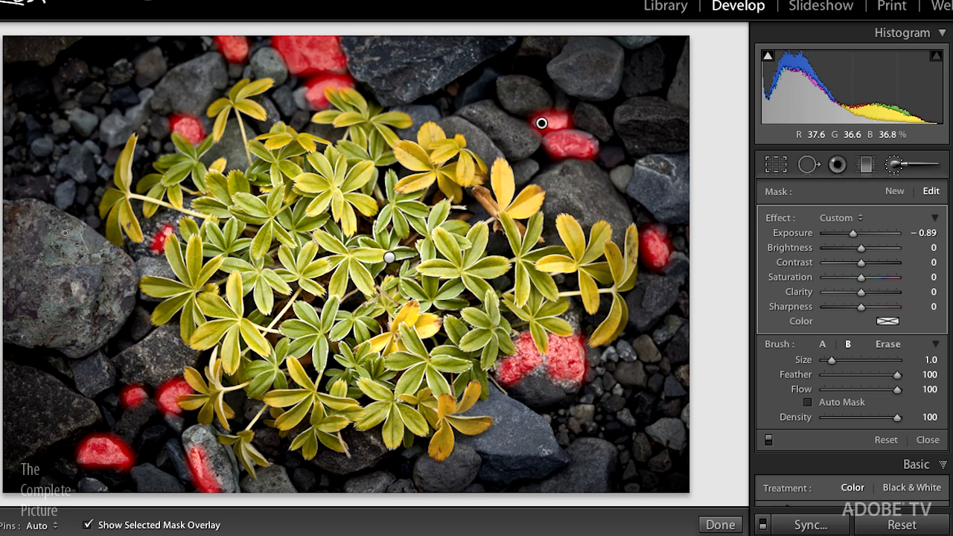
click(88, 524)
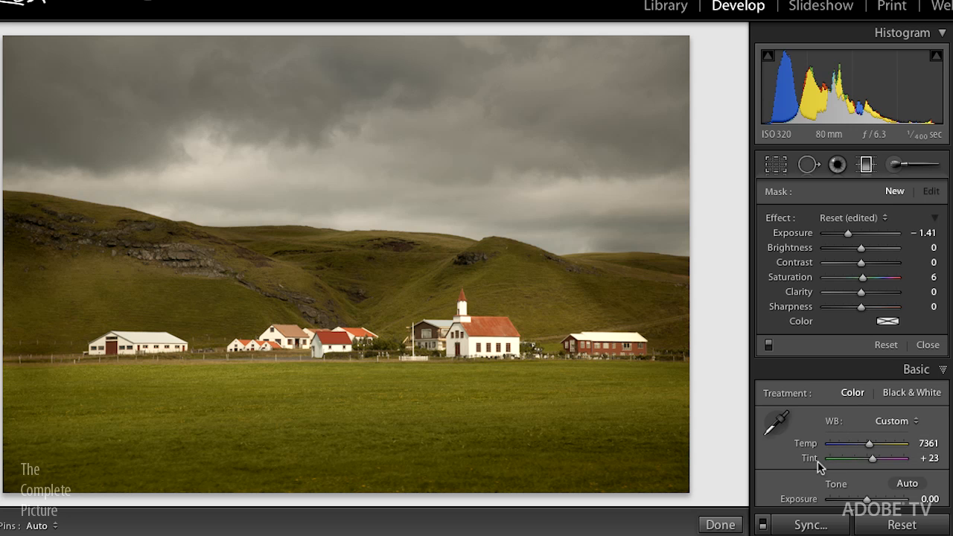
mouse_move(813, 457)
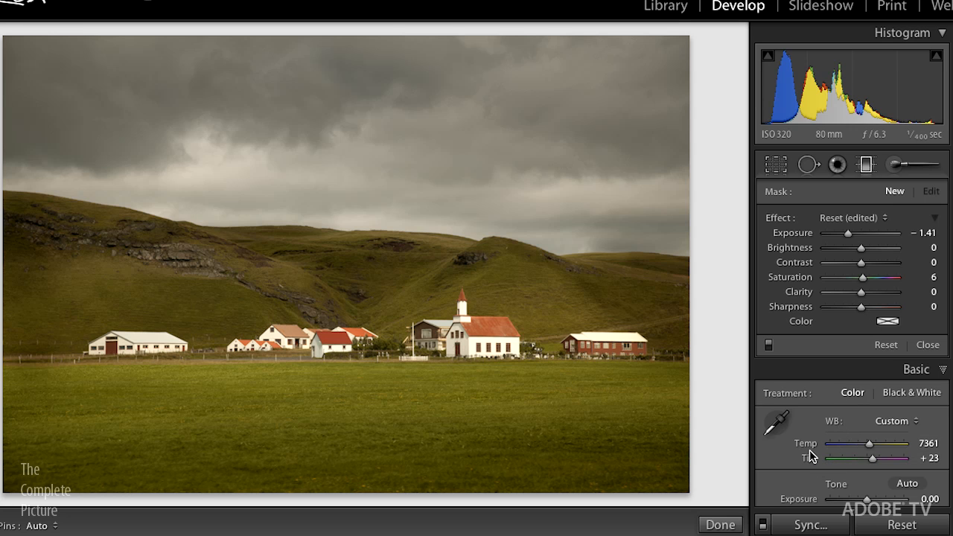